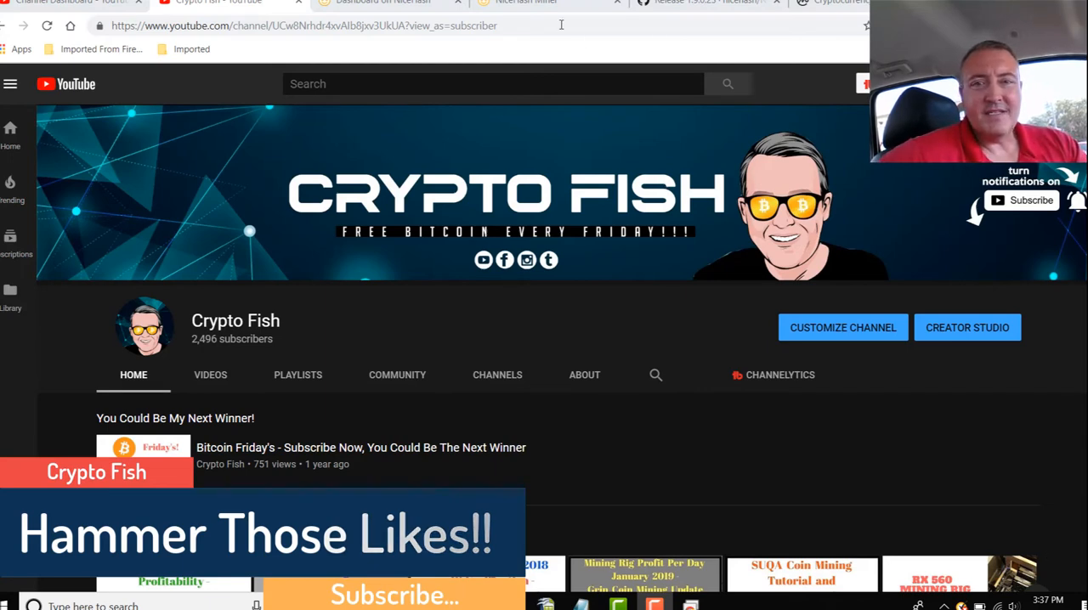
- Review the NiceHash Miner Legacy 1.9.0.23 release archive and its GitHub release page in Chrome
left_click(528, 4)
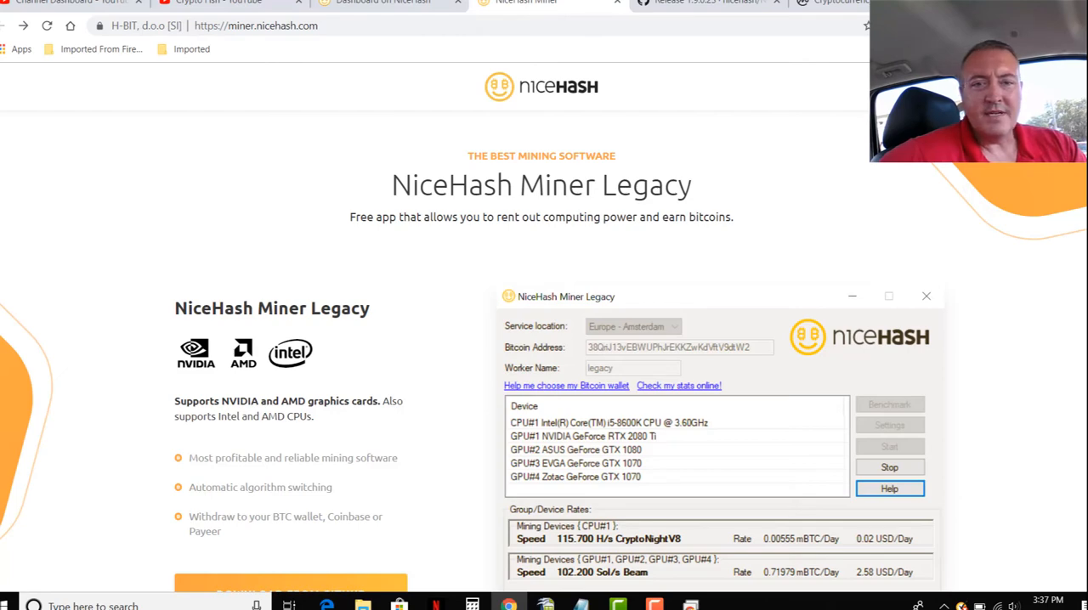
scroll("down", 3)
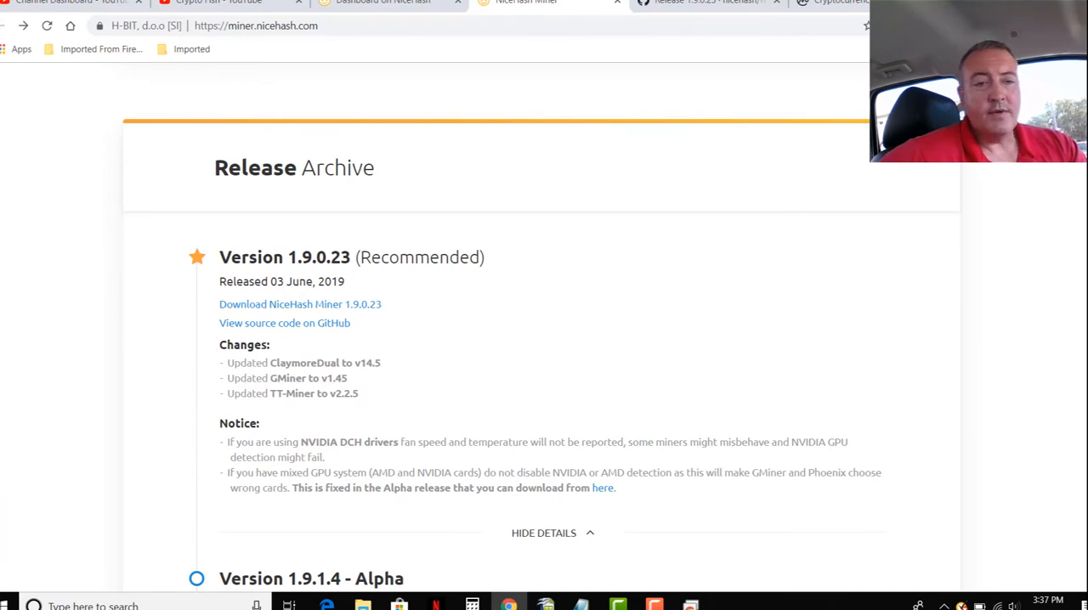
mouse_move(397, 358)
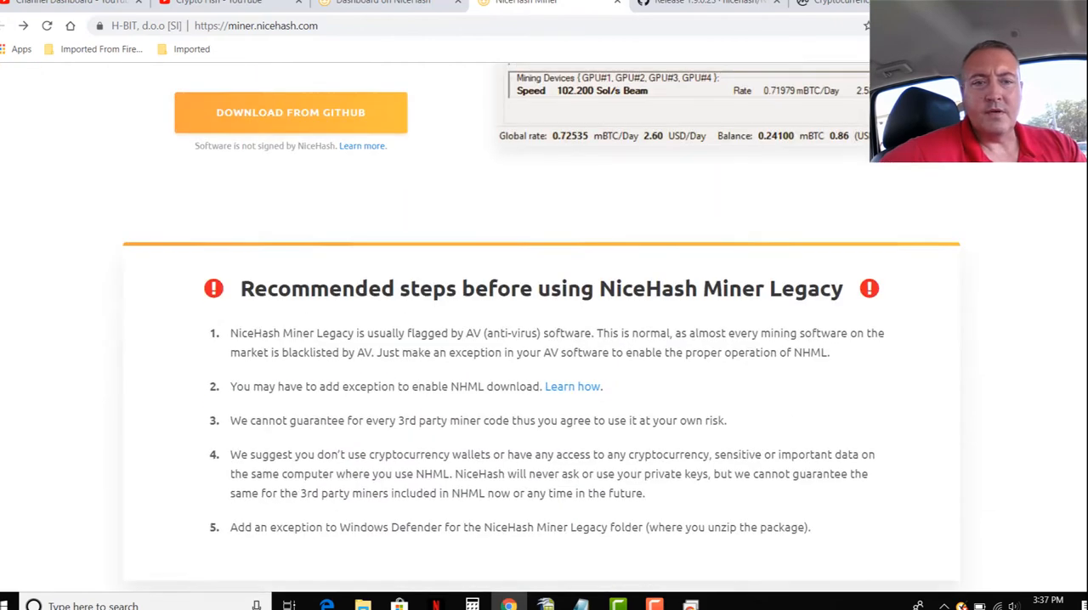
scroll("up", 3)
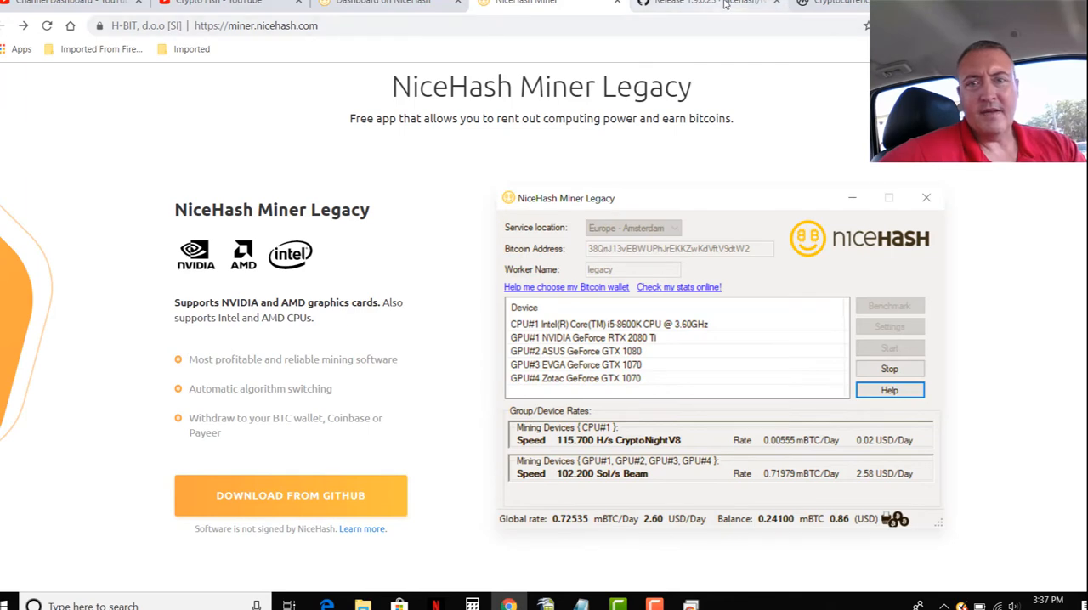
left_click(711, 3)
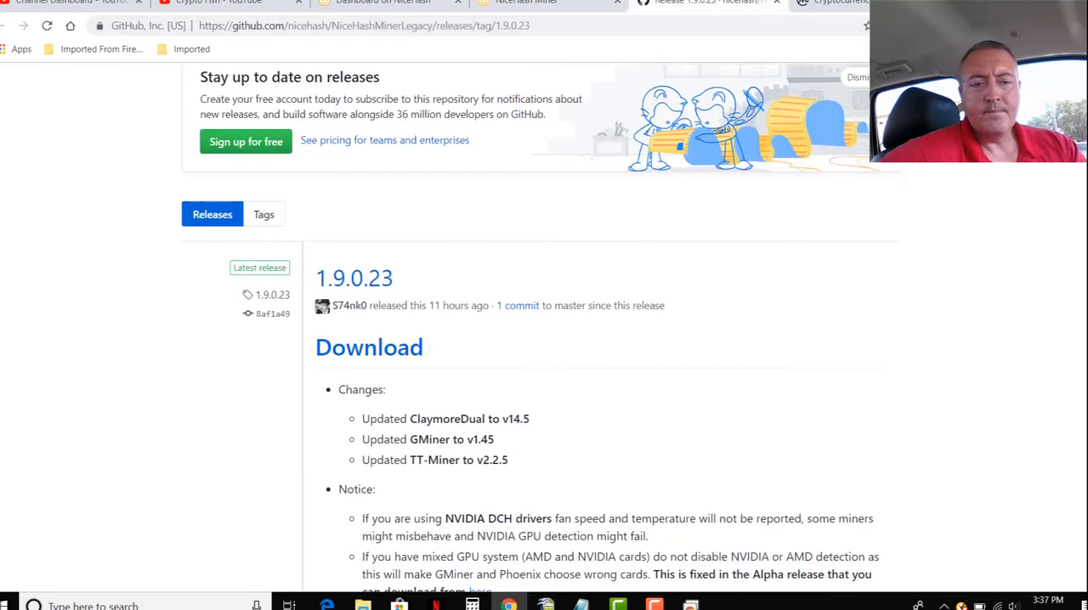
scroll("down", 3)
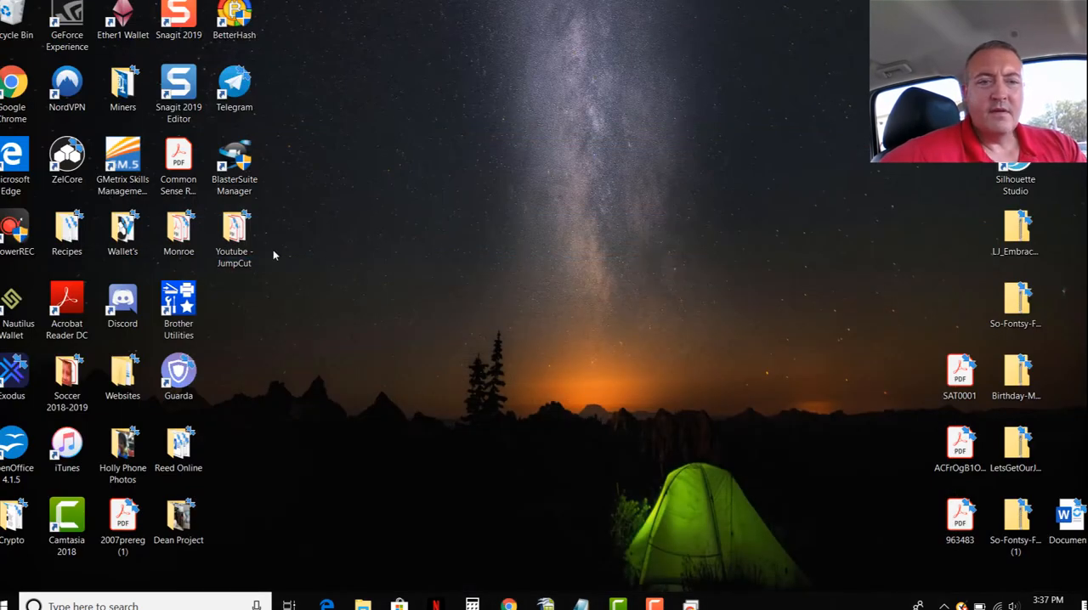
- Extract the nhm_windows_1.9.0.23 zip in Miners > NiceHash into its suggested folder
left_click(123, 88)
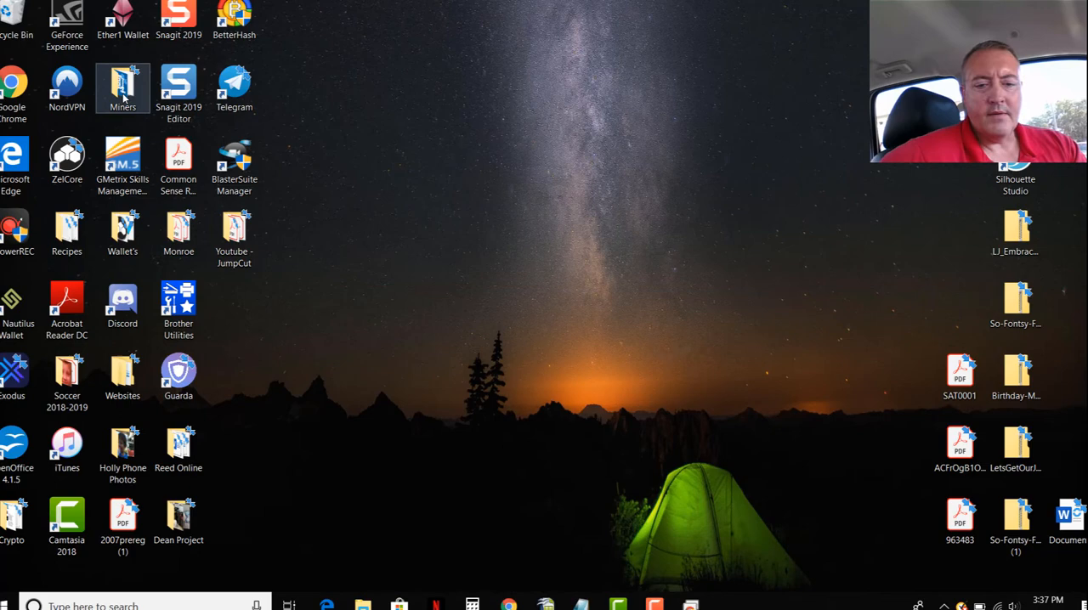
double_click(122, 90)
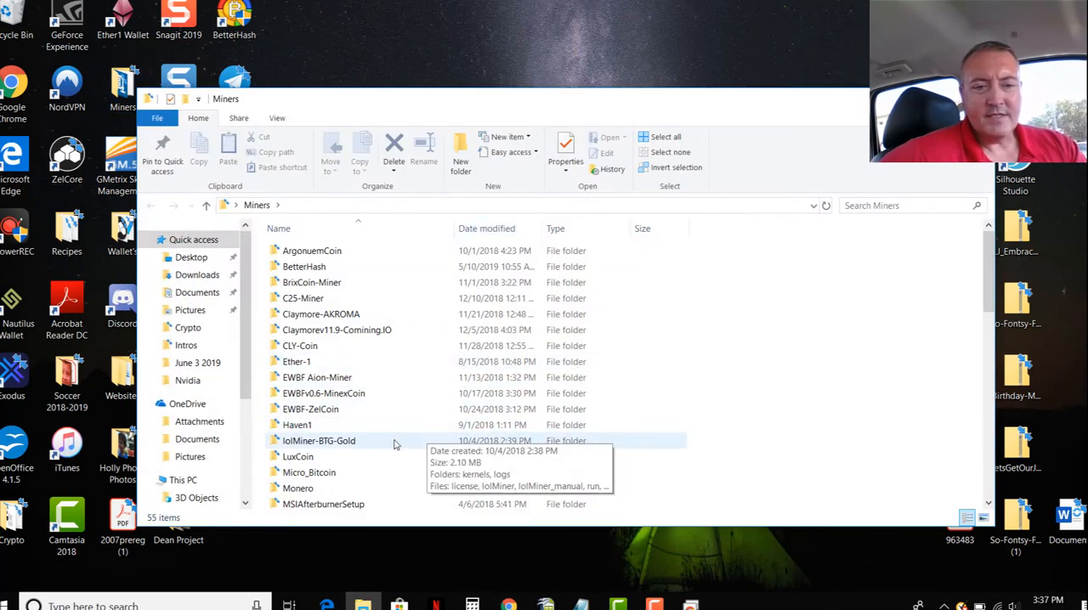
mouse_move(990, 286)
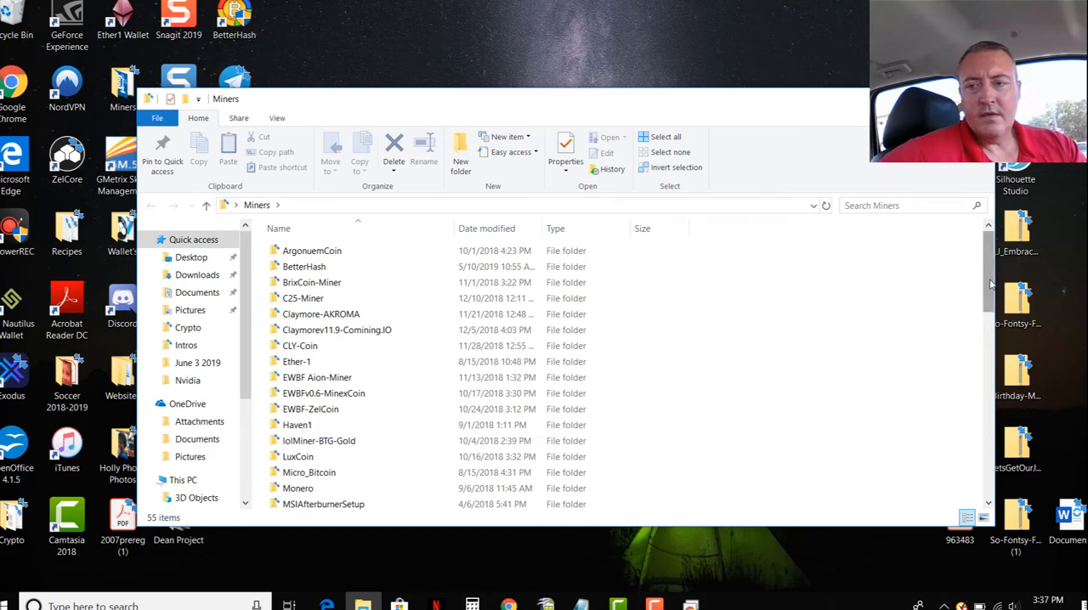
scroll("down", 3)
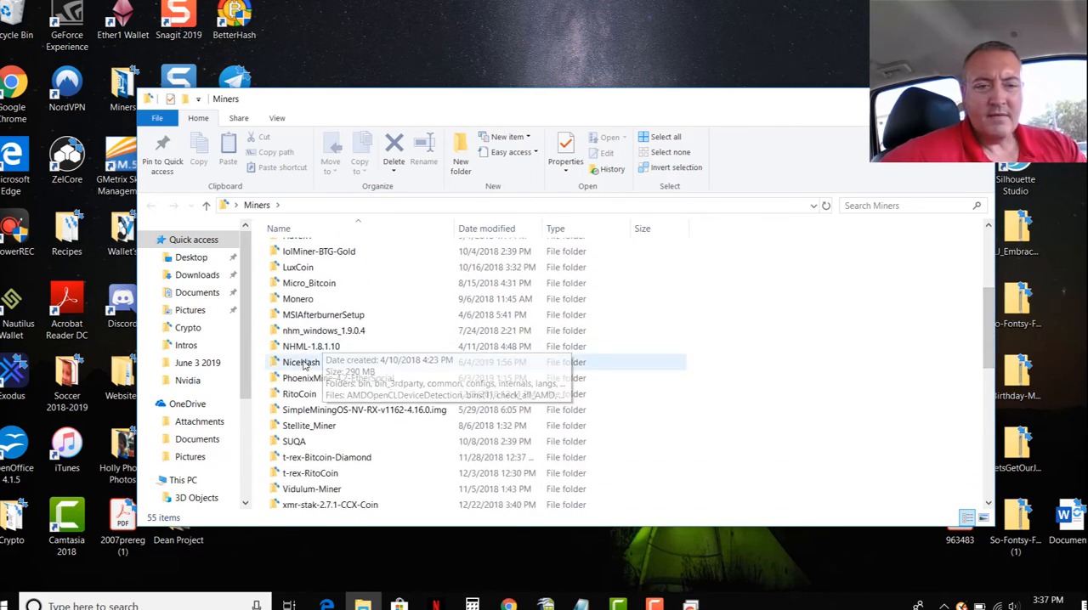
double_click(301, 362)
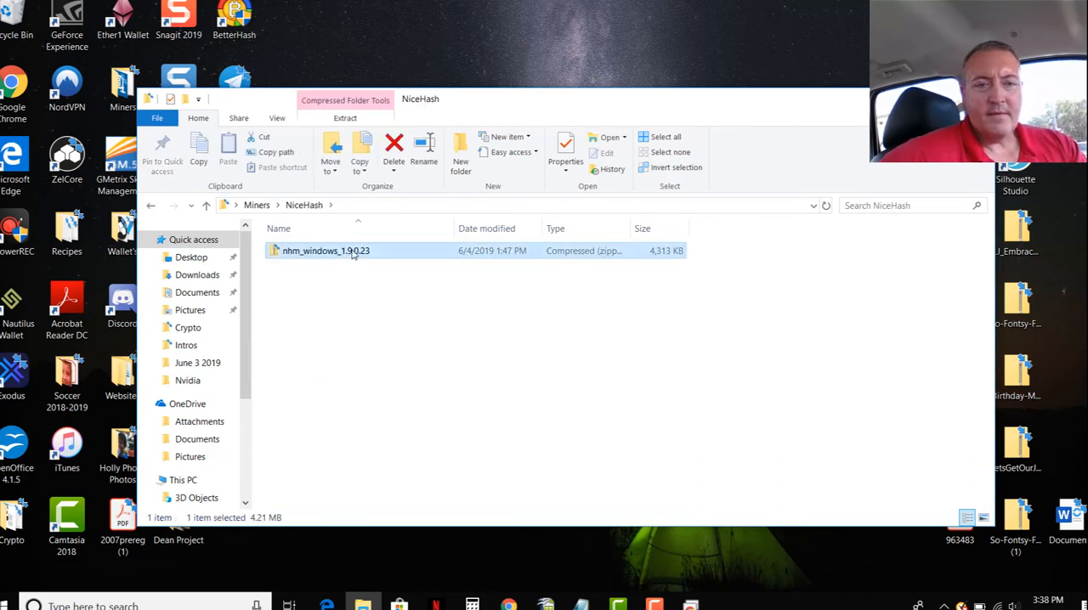
right_click(325, 250)
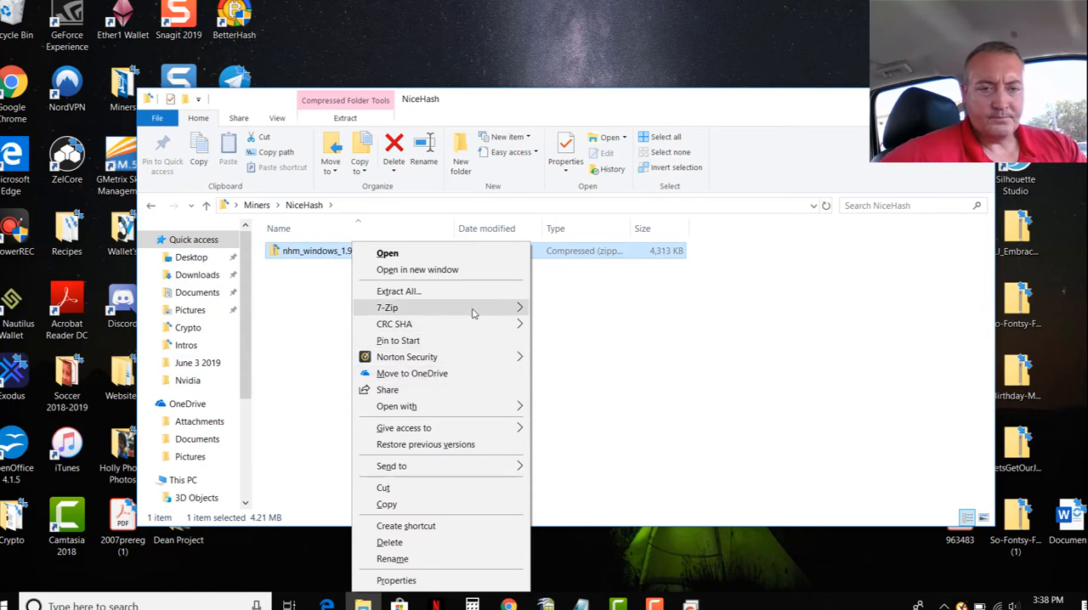
left_click(398, 291)
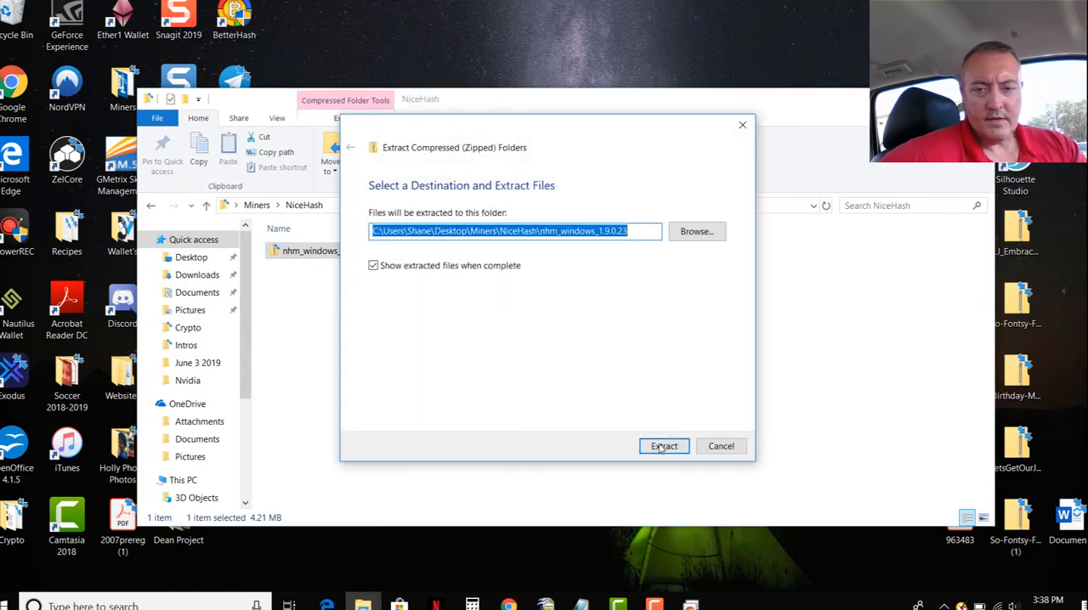
left_click(663, 446)
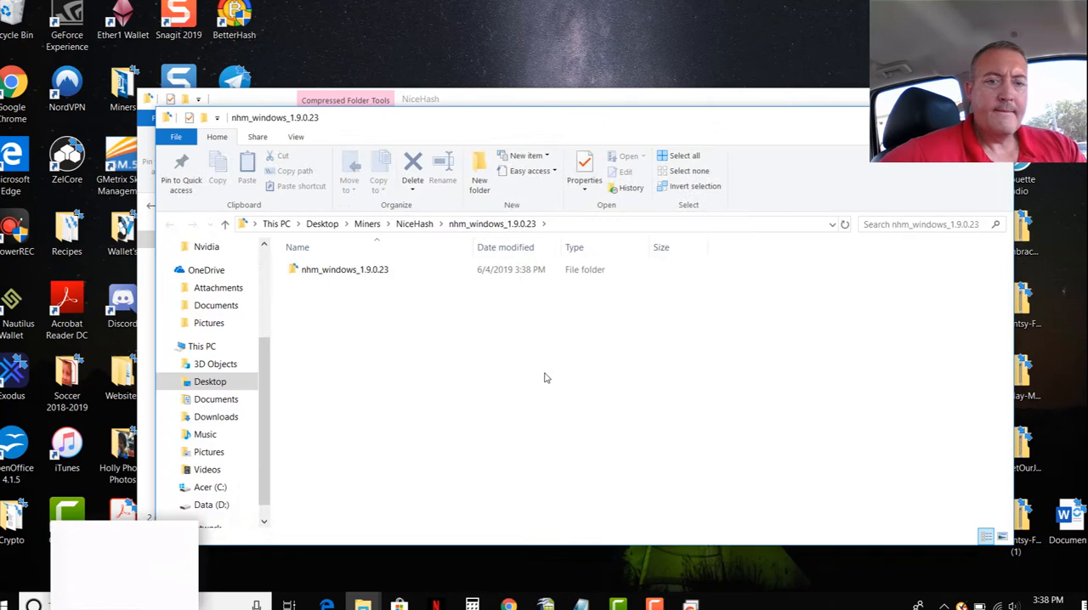
- Launch NiceHashMinerLegacy.exe from the extracted nhm_windows_1.9.0.23 folder
double_click(344, 269)
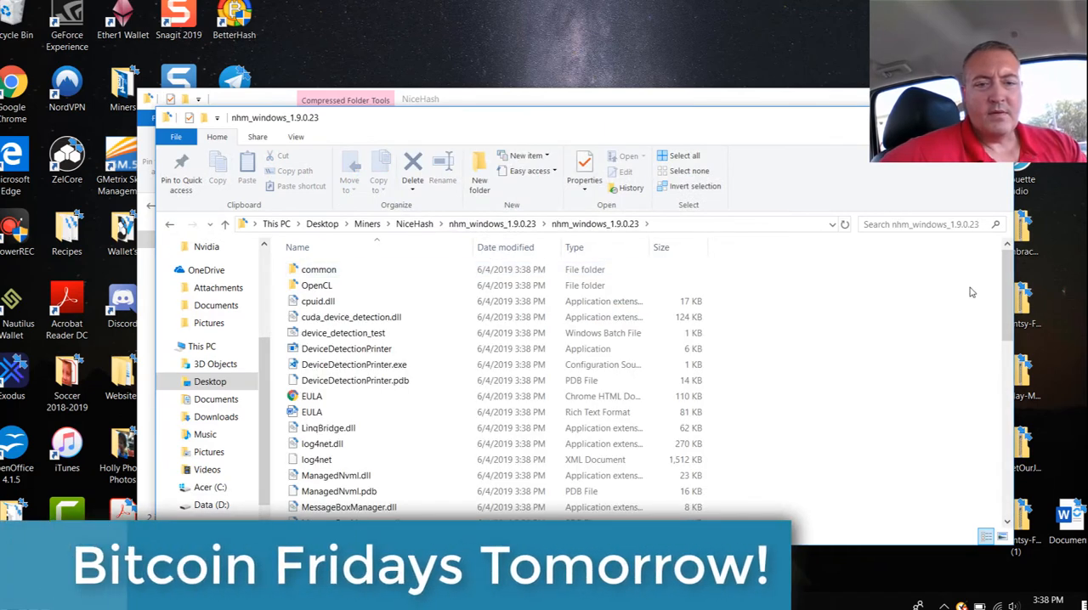
scroll("down", 3)
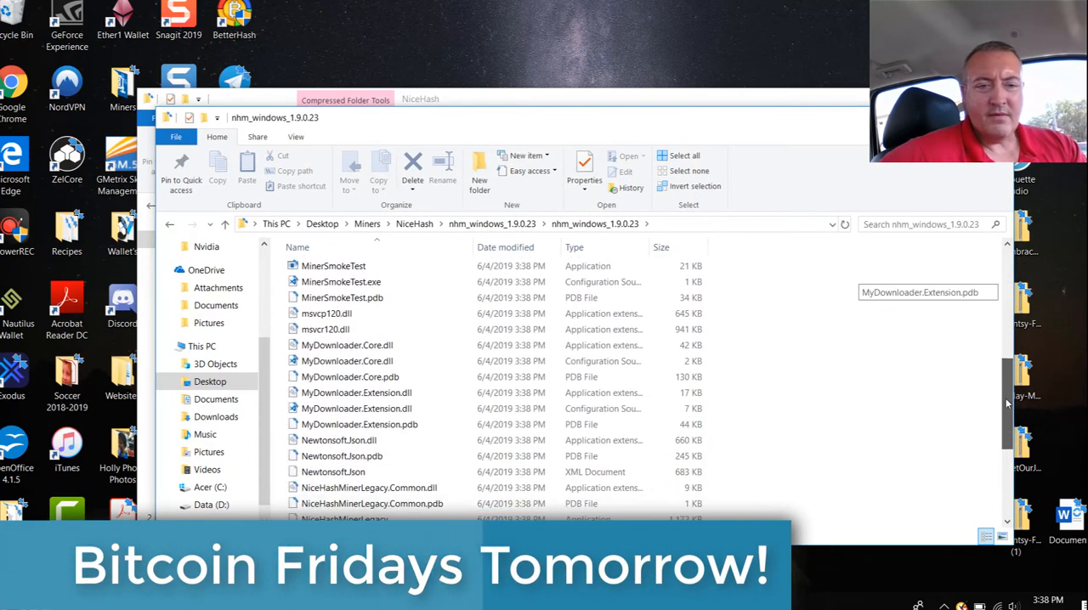
scroll("down", 3)
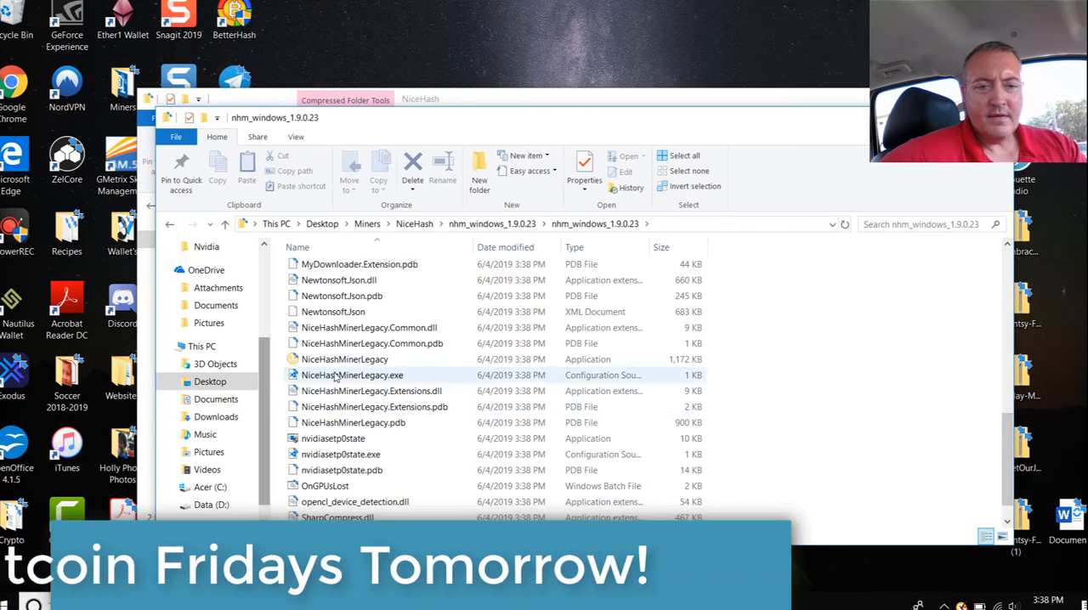
left_click(344, 359)
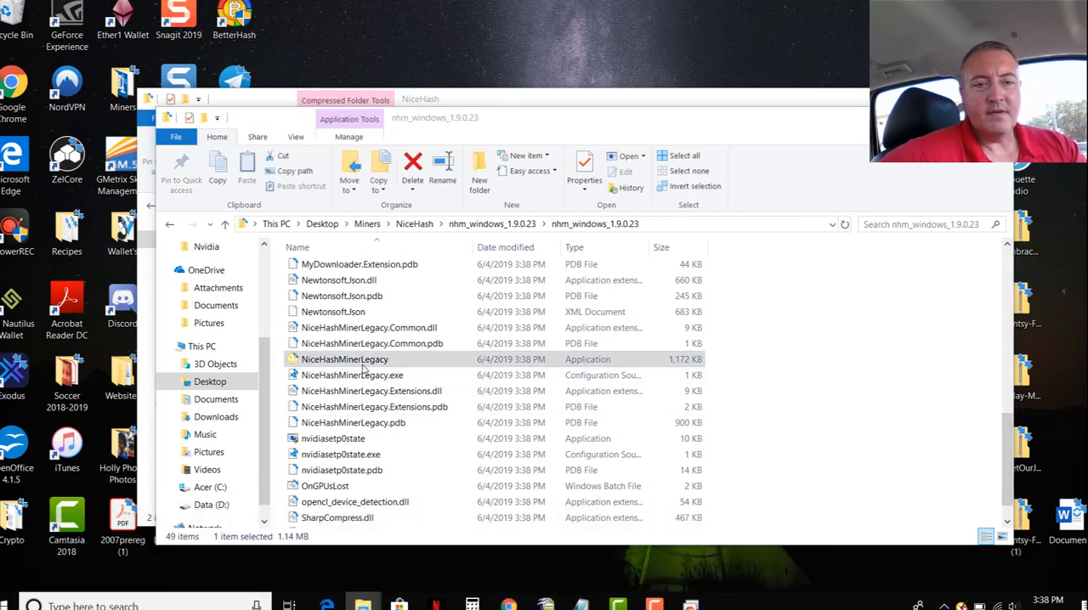
double_click(345, 359)
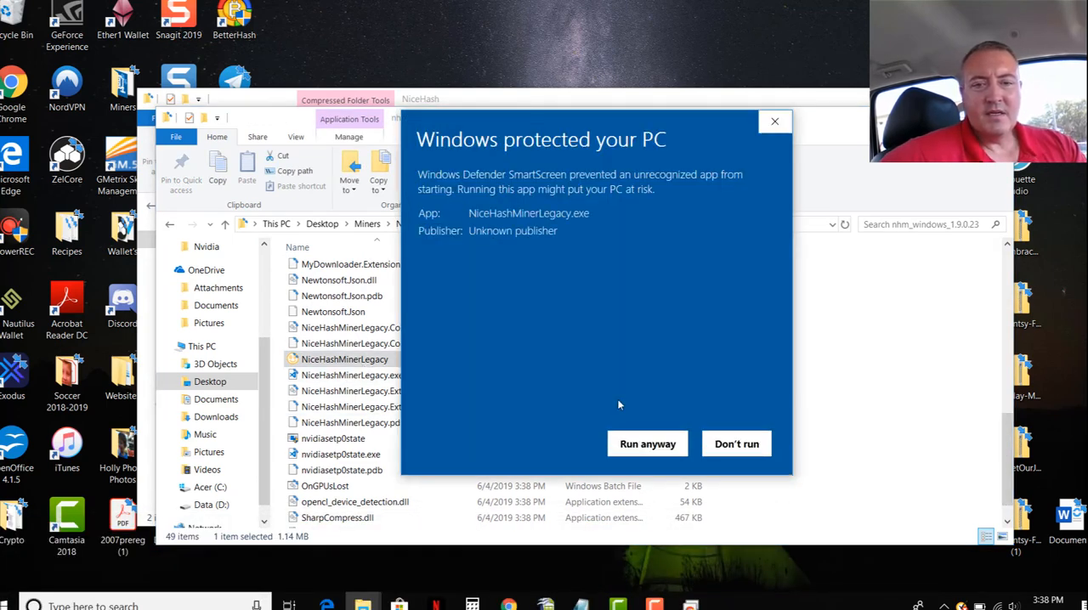
- Run the app past SmartScreen, accept the Terms Of Use, keep English, and choose Login with NiceHash
left_click(646, 444)
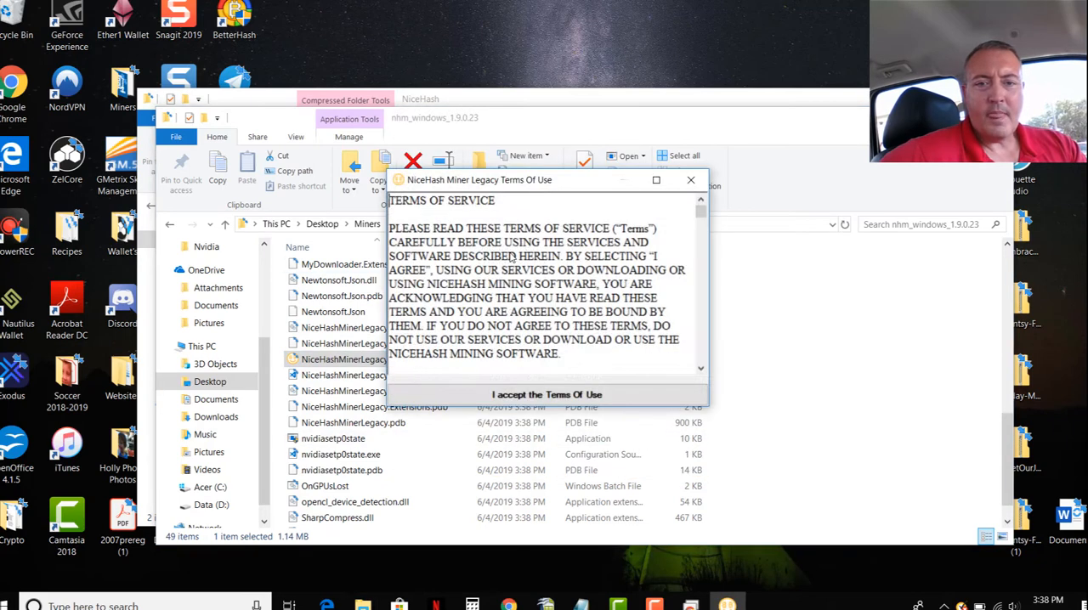
left_click(548, 395)
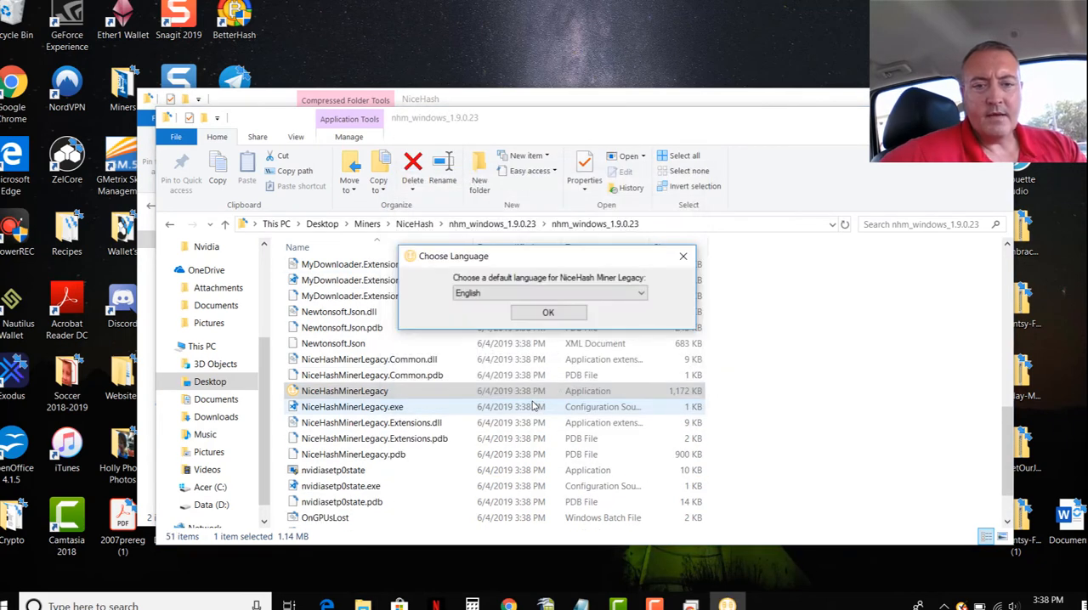
left_click(547, 312)
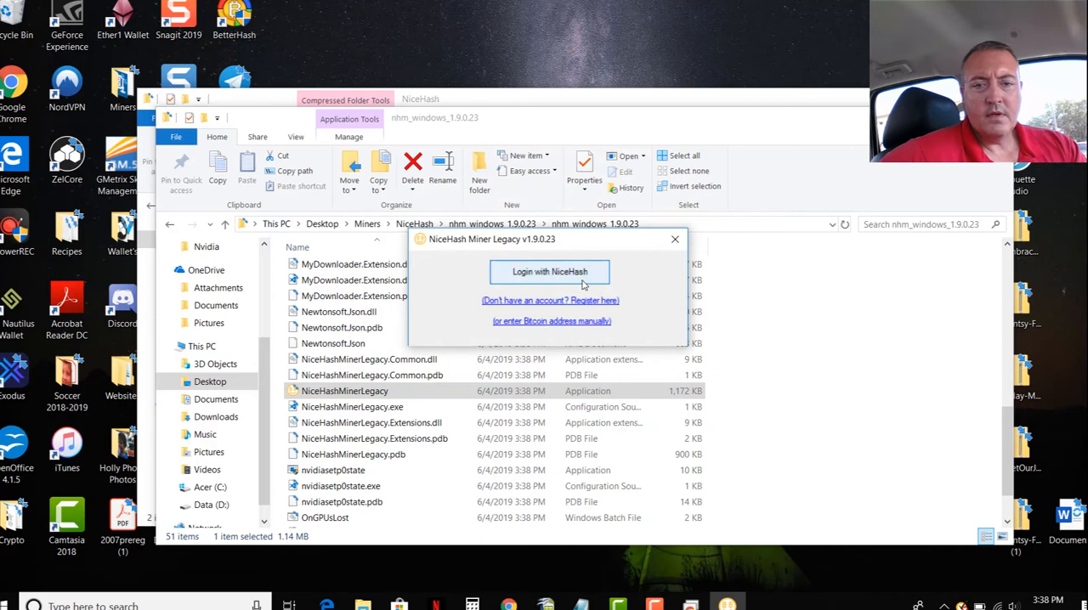
left_click(549, 272)
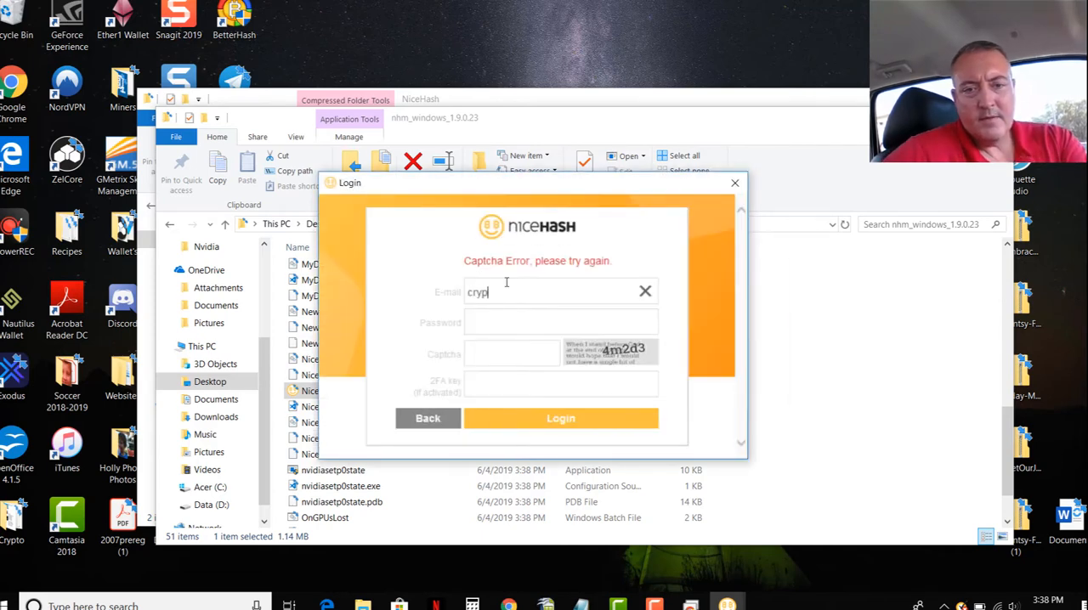
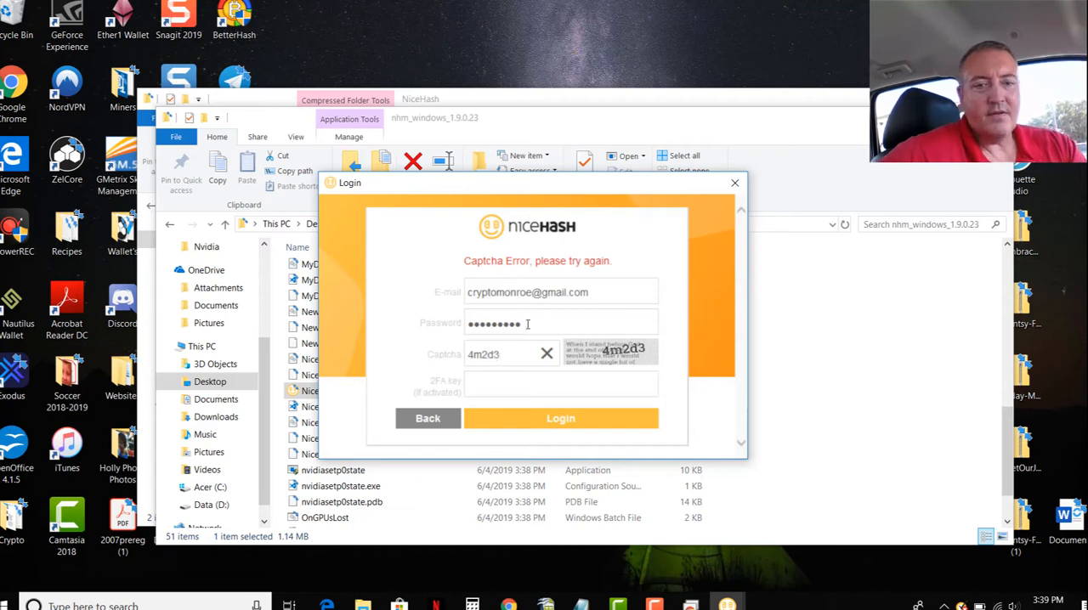
left_click(561, 418)
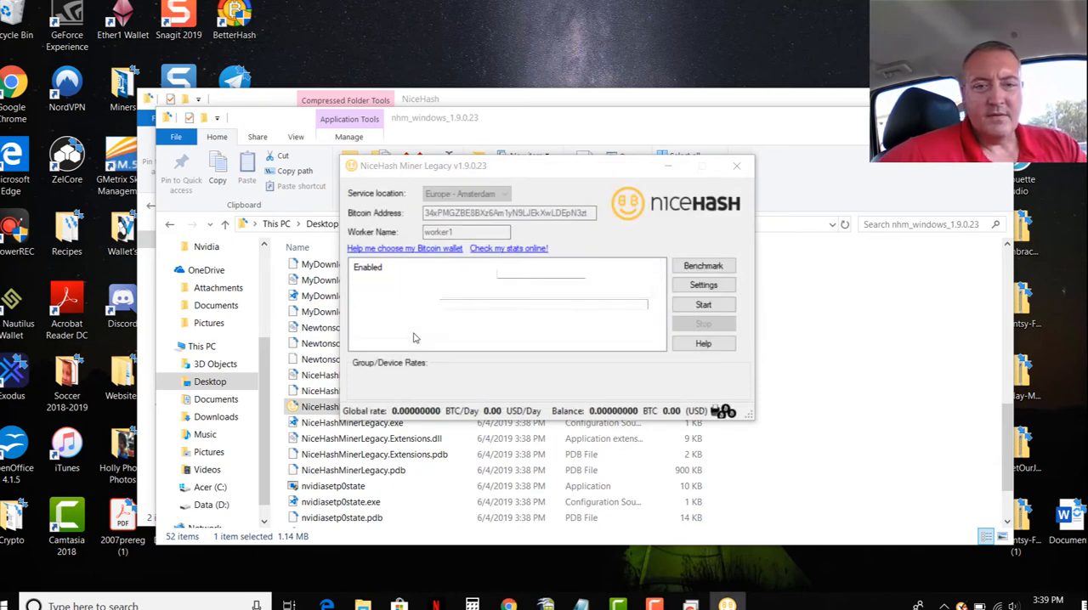
- Let NiceHash Miner Legacy 1.9.0.23 detect devices and download its miners
left_click(704, 305)
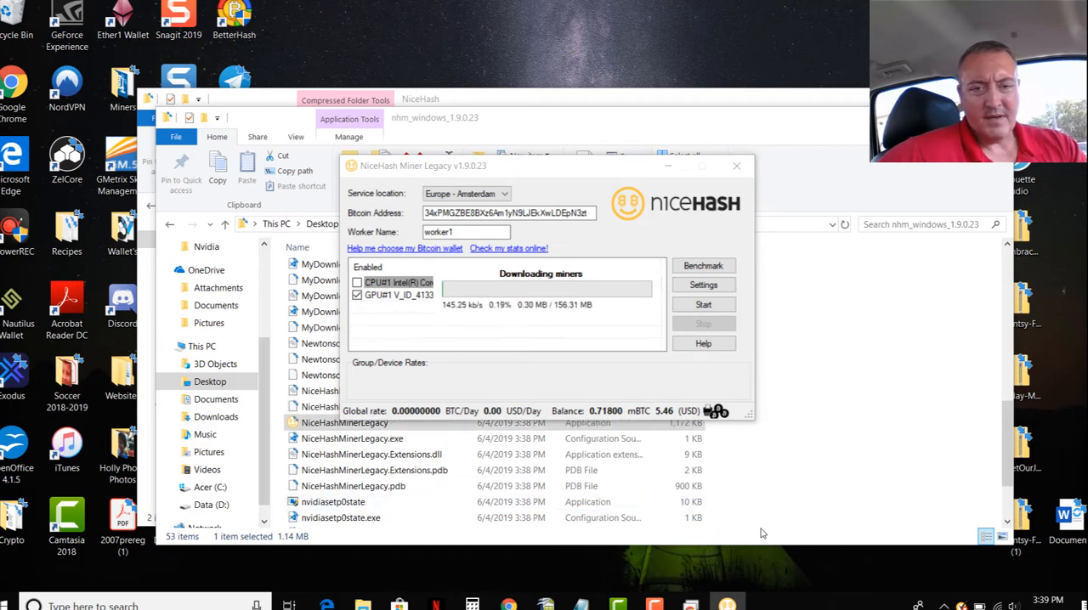
mouse_move(548, 391)
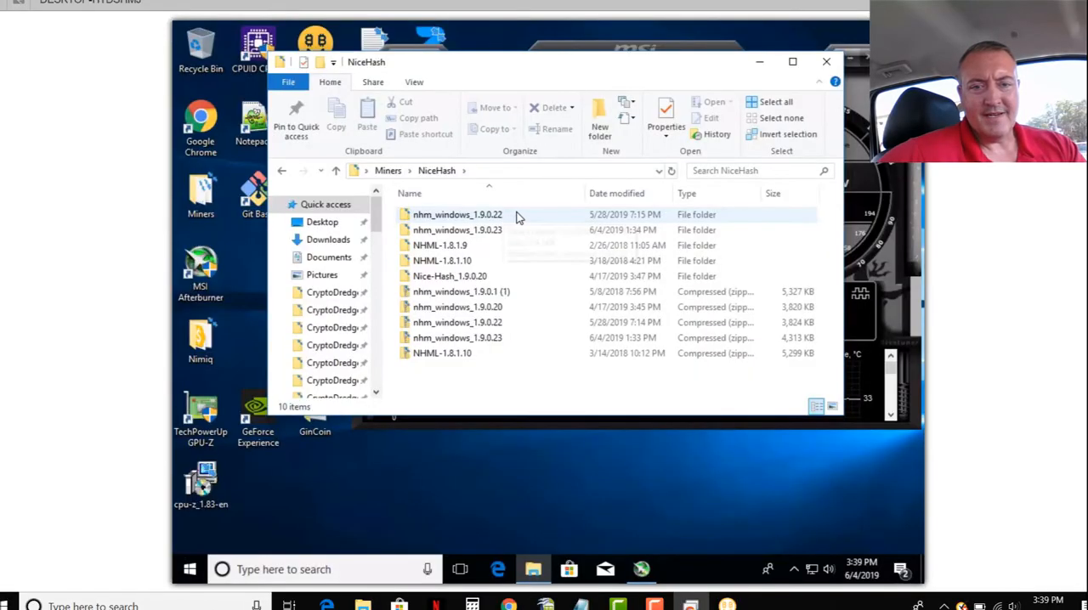
- Browse into the inner nhm_windows_1.9.0.22 folder and select its NiceHashMinerLegacy.exe
left_click(458, 231)
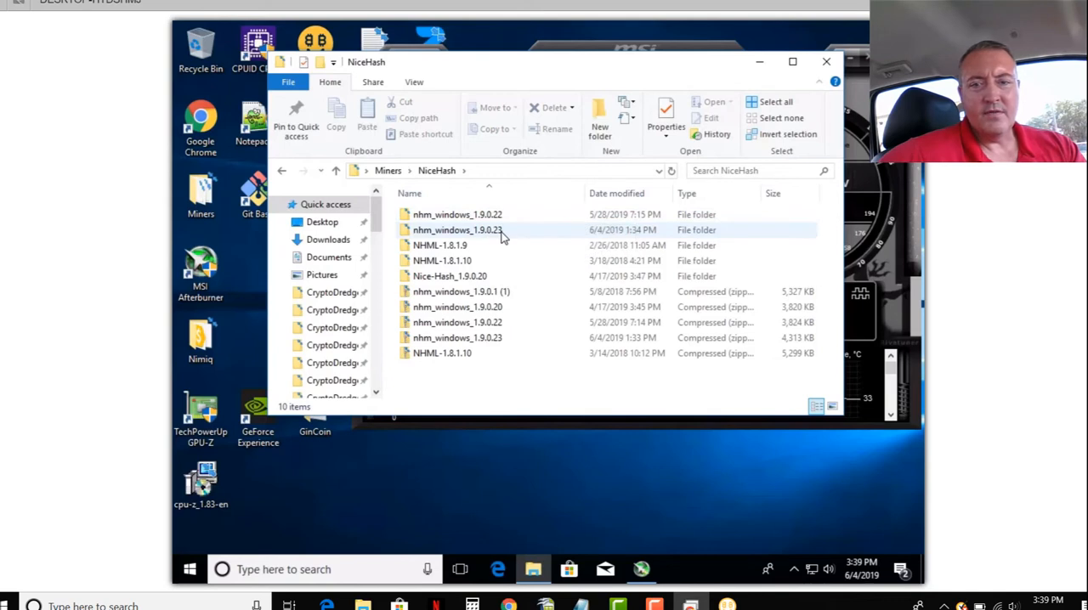
mouse_move(493, 231)
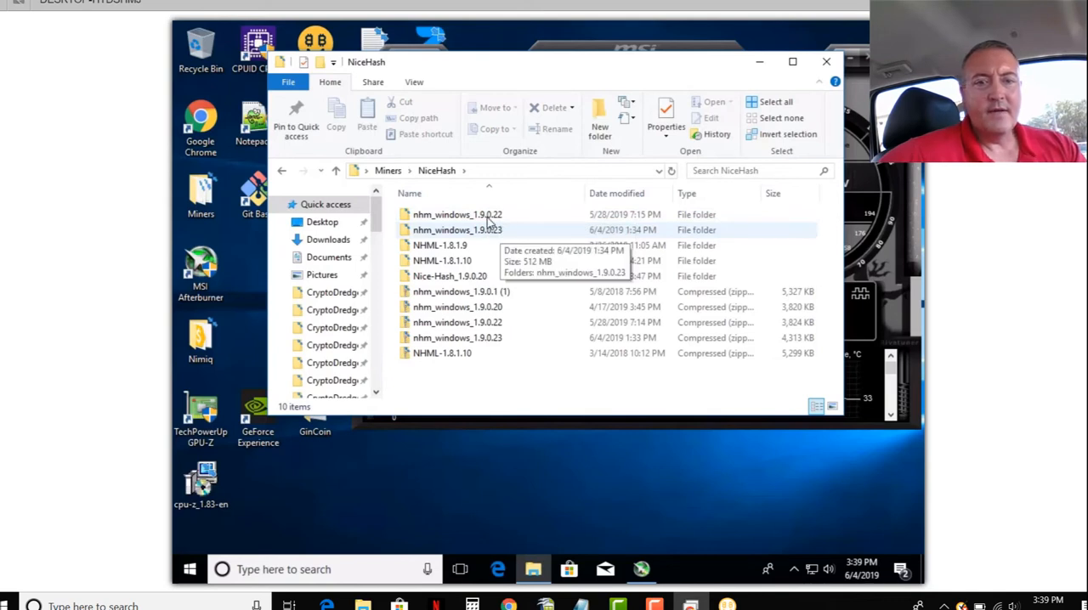
left_click(457, 215)
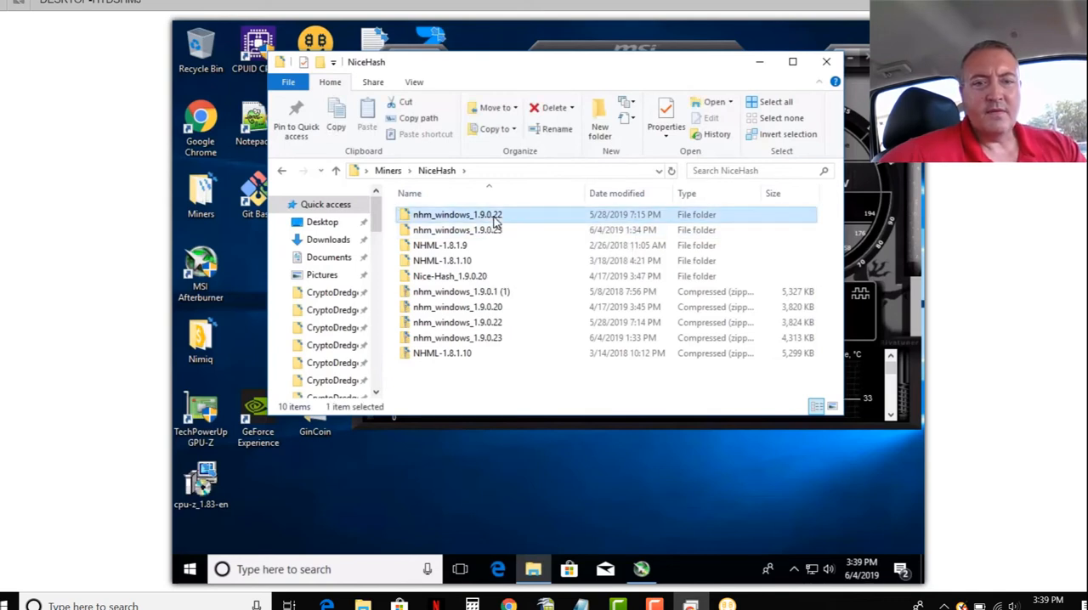
double_click(456, 215)
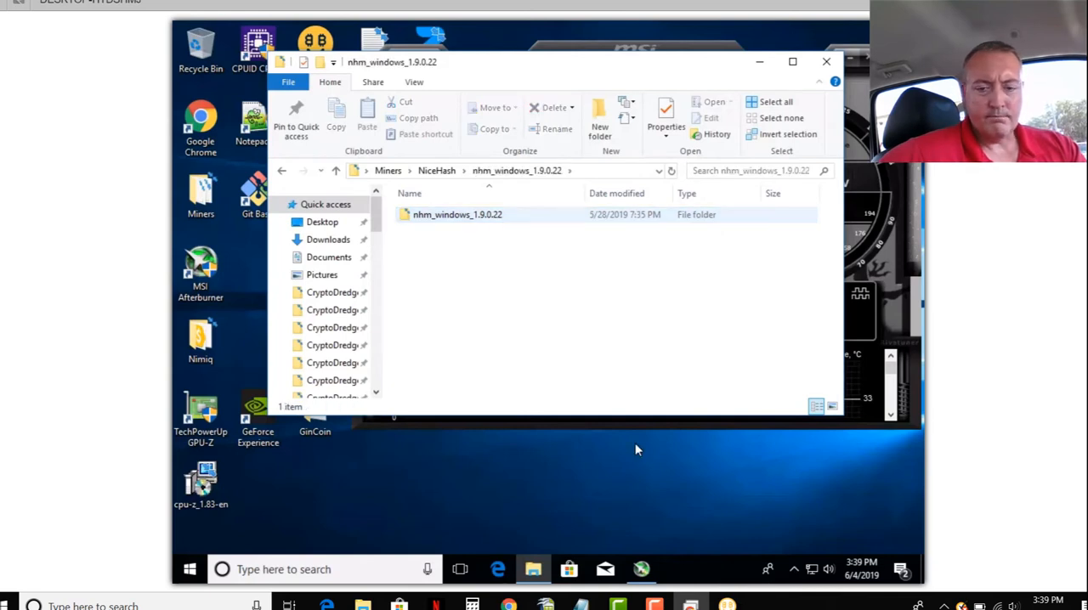
mouse_move(726, 605)
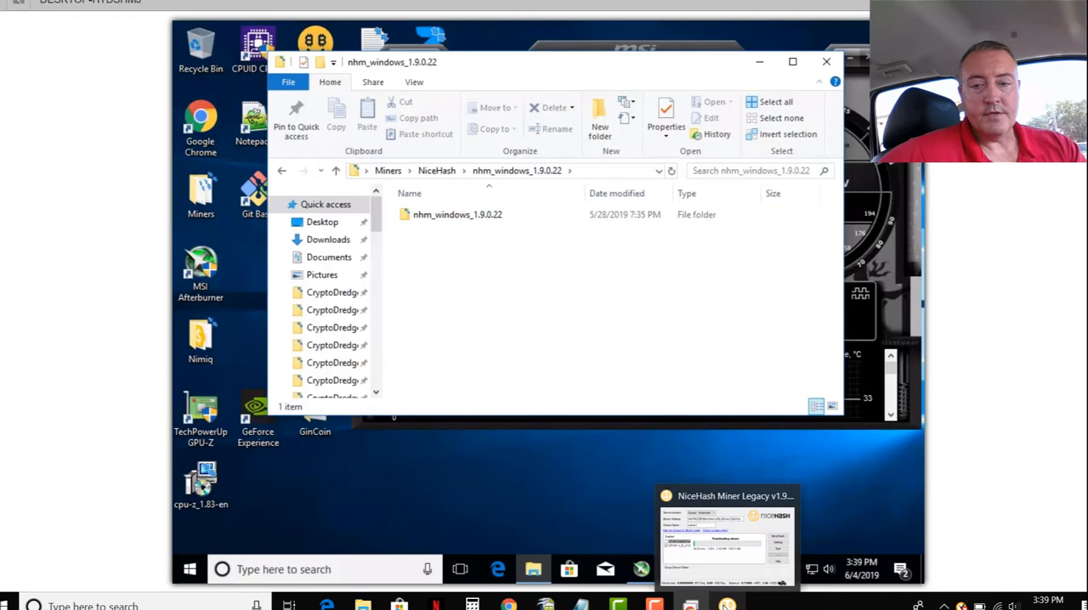
left_click(728, 535)
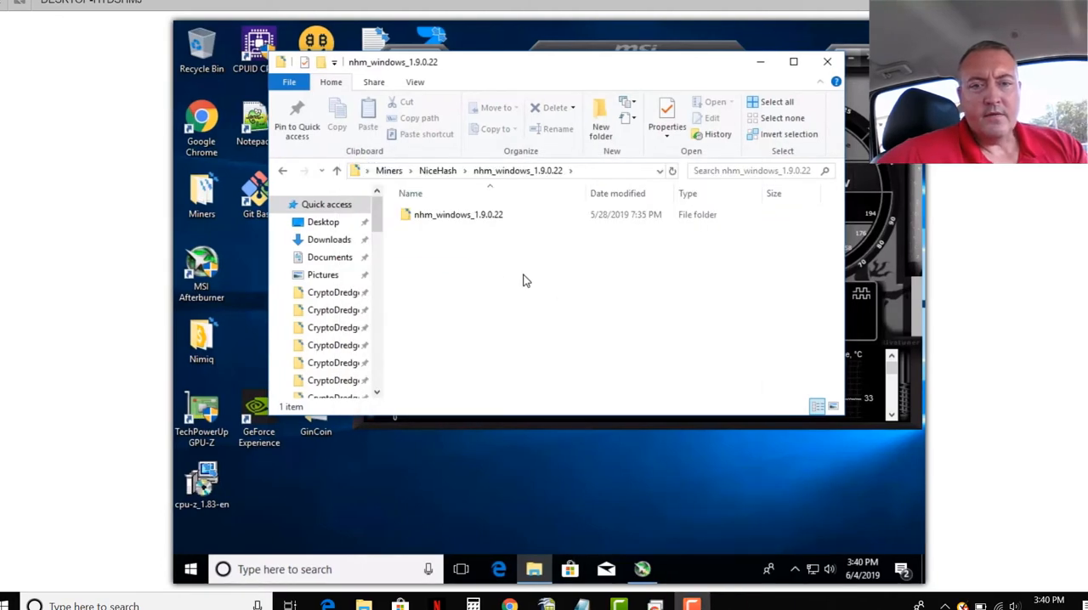
left_click(457, 214)
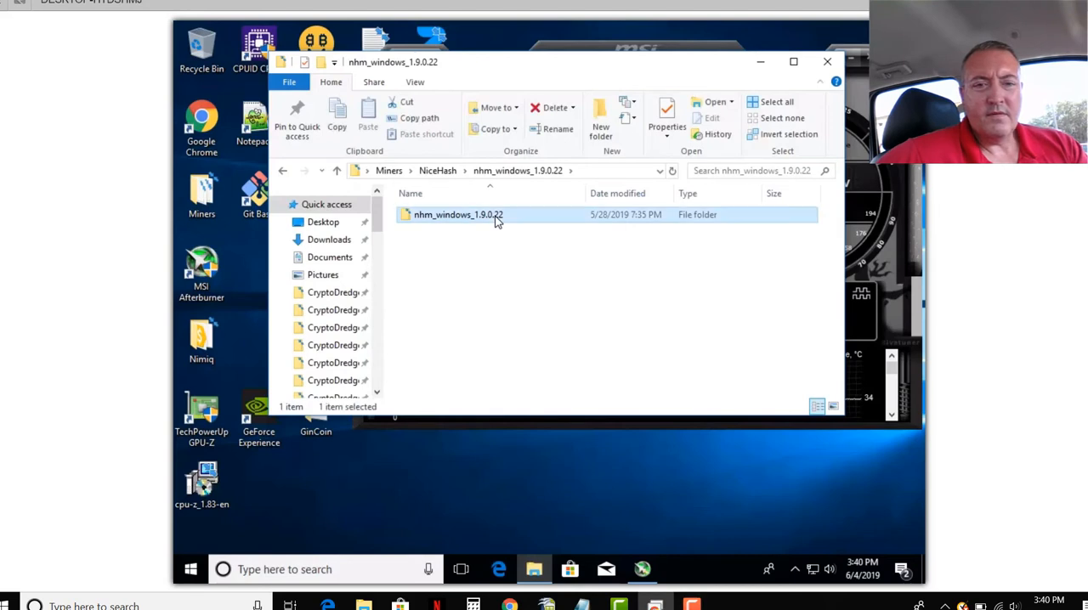
double_click(457, 214)
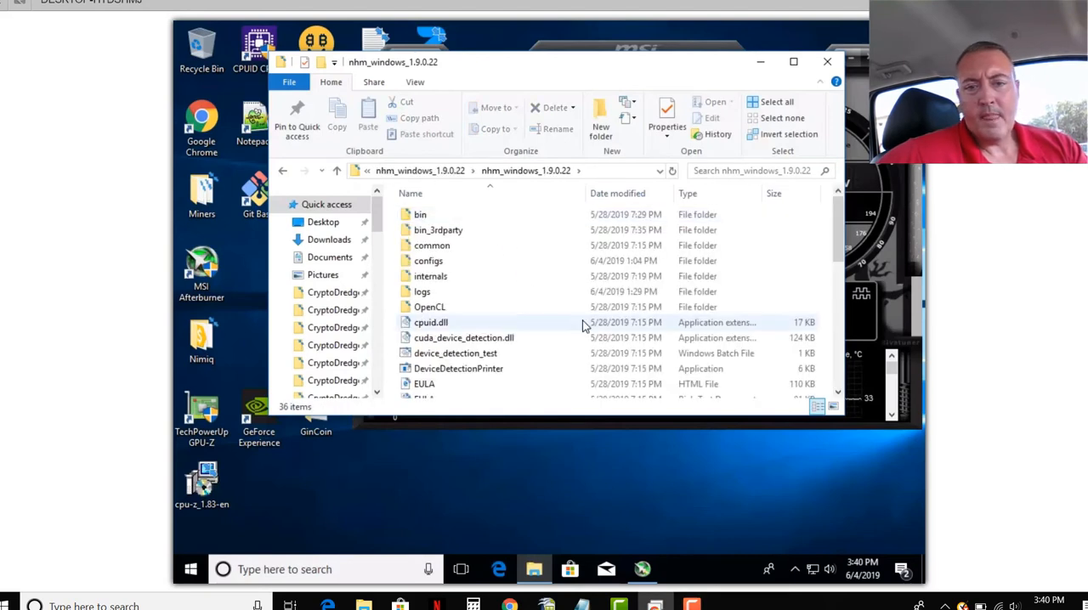
mouse_move(841, 378)
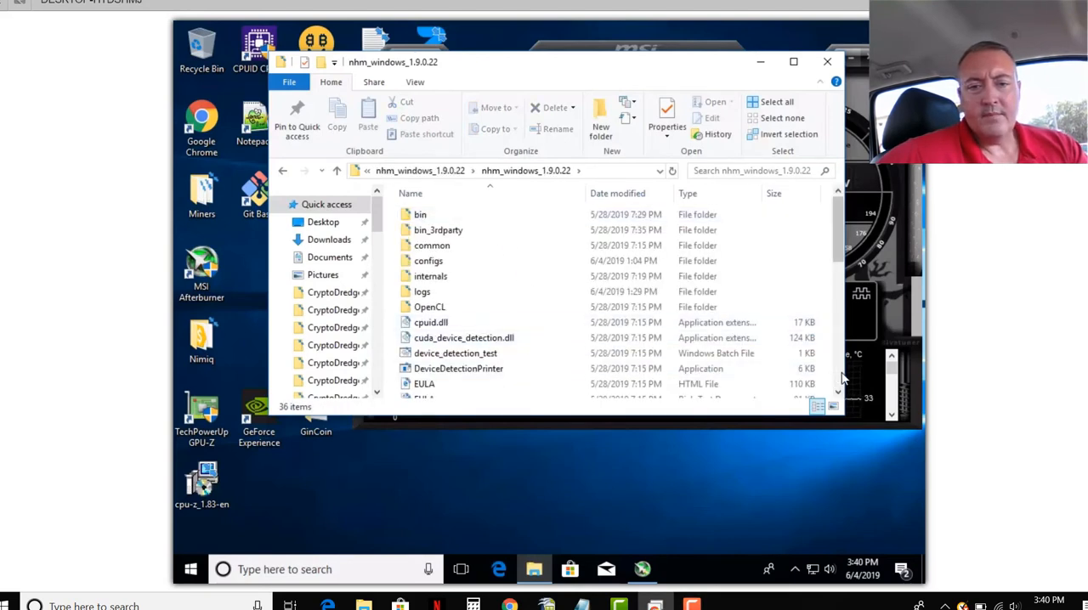
scroll("down", 3)
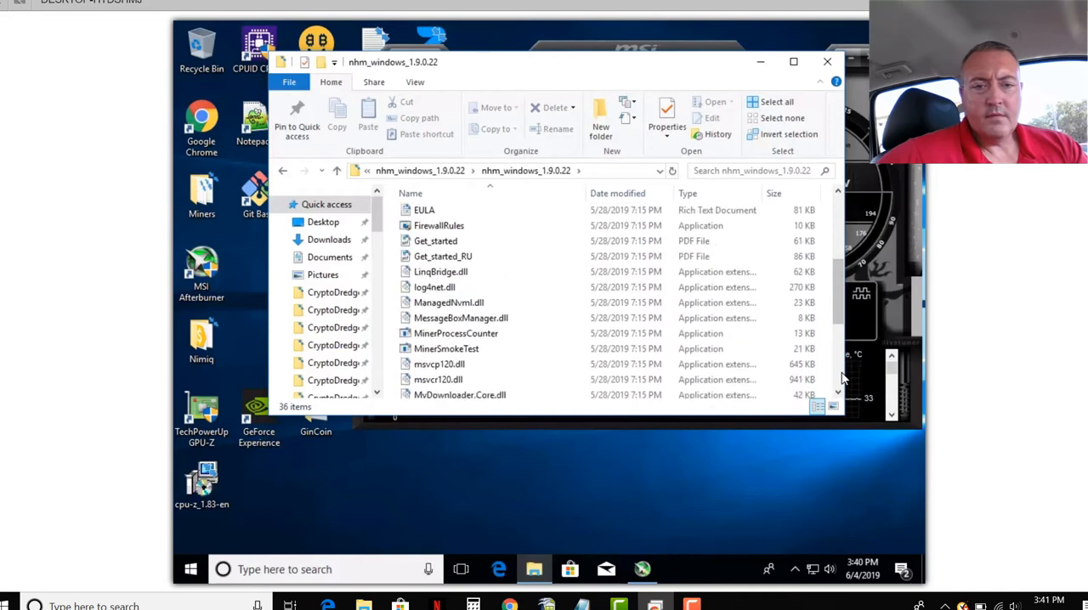
scroll("down", 3)
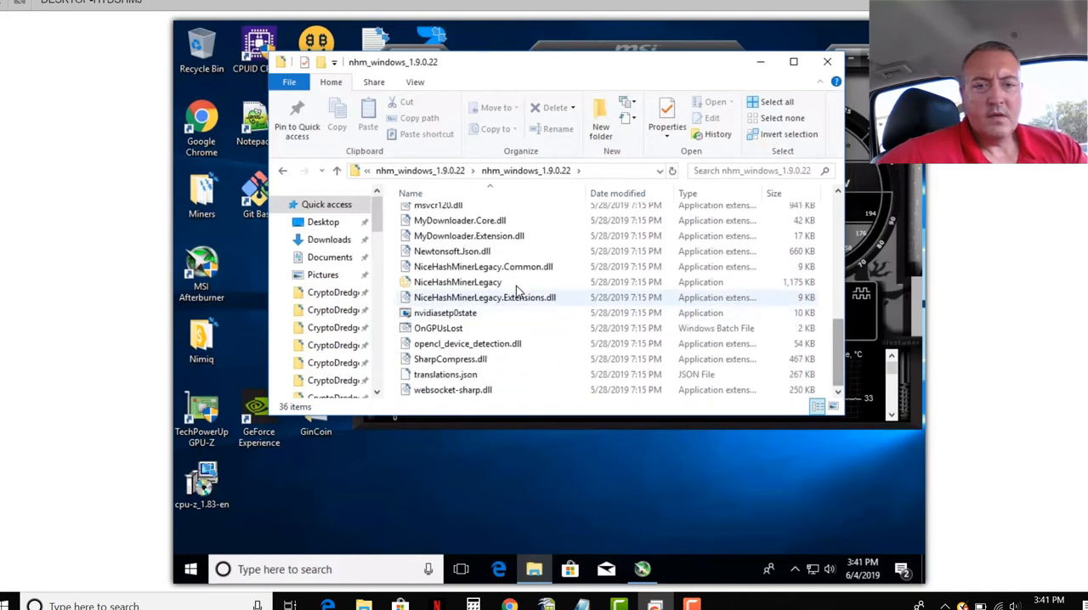
left_click(457, 283)
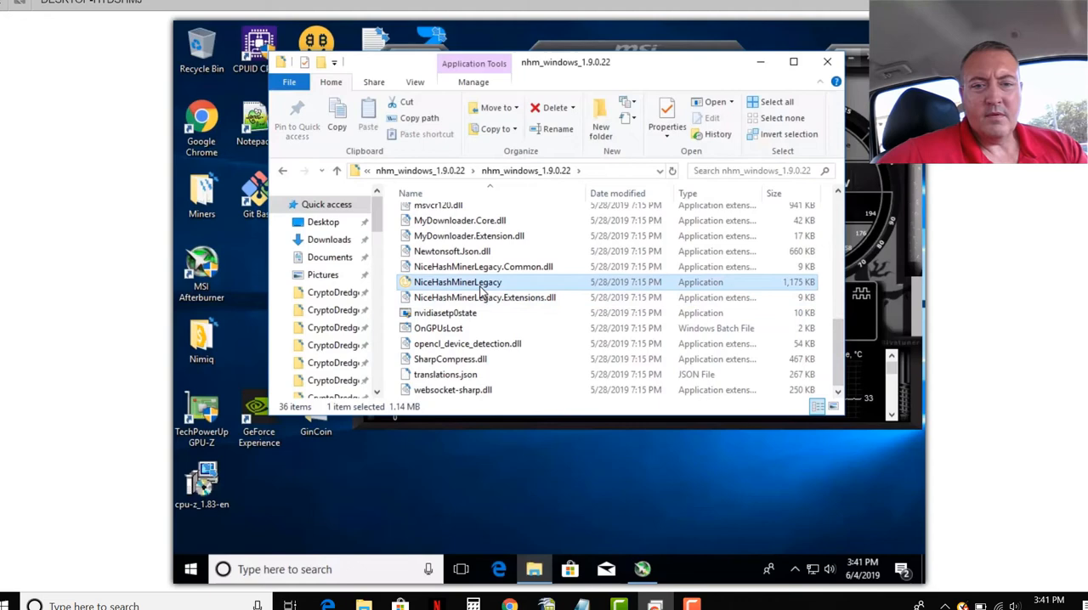
- Launch the 1.9.0.22 miner and start mining on all devices, skipping benchmarking
double_click(457, 283)
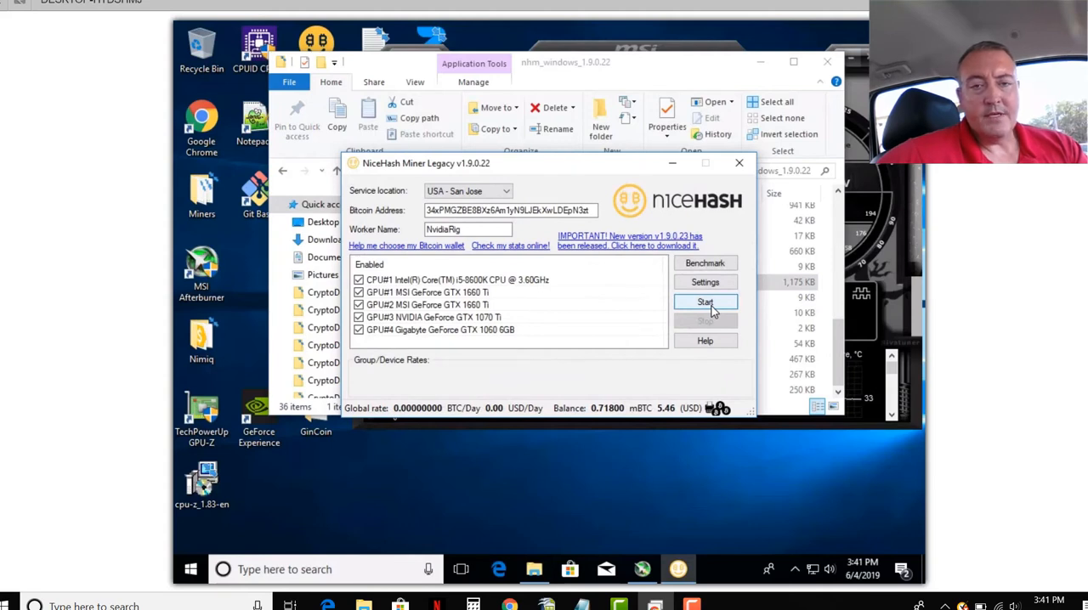
left_click(704, 303)
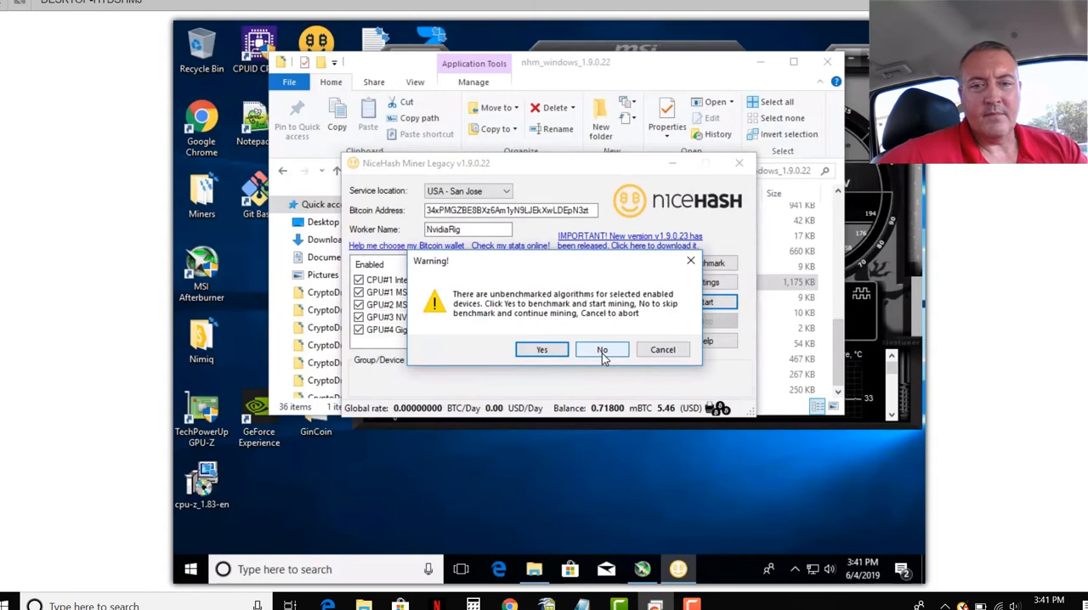
left_click(602, 350)
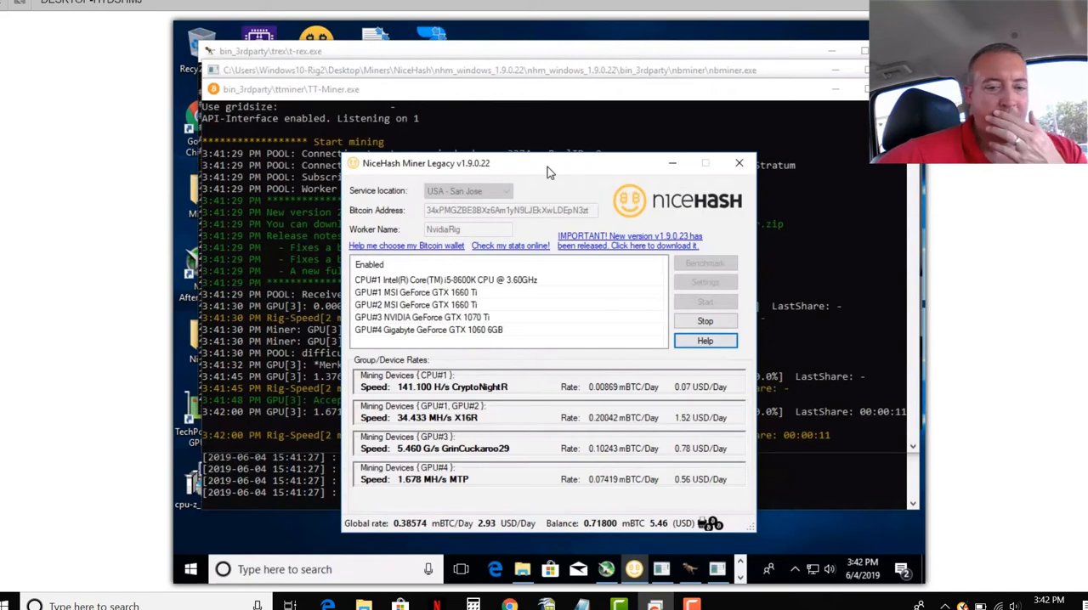
mouse_move(520, 434)
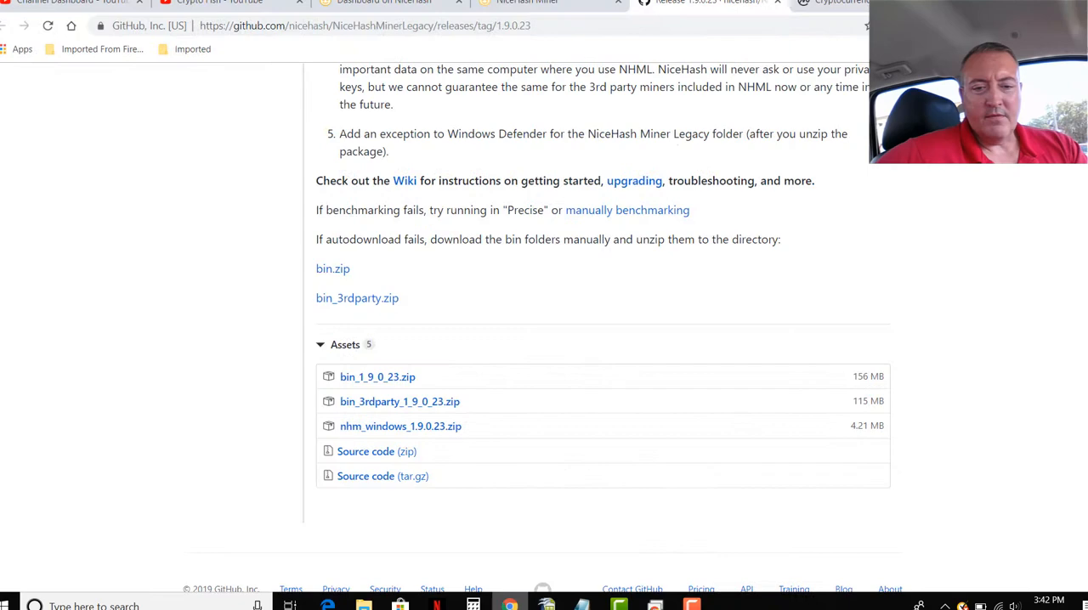
- Check the CoinMarketCap top-100 list with Bitcoin at $7,660.36, then return to the rig's remote desktop
left_click(837, 4)
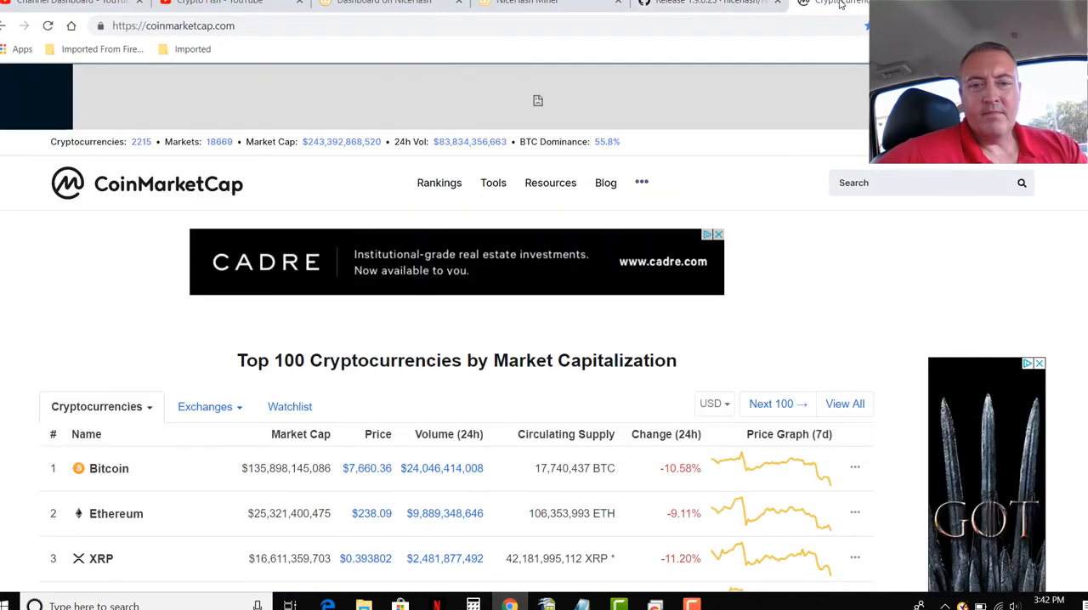
scroll("down", 3)
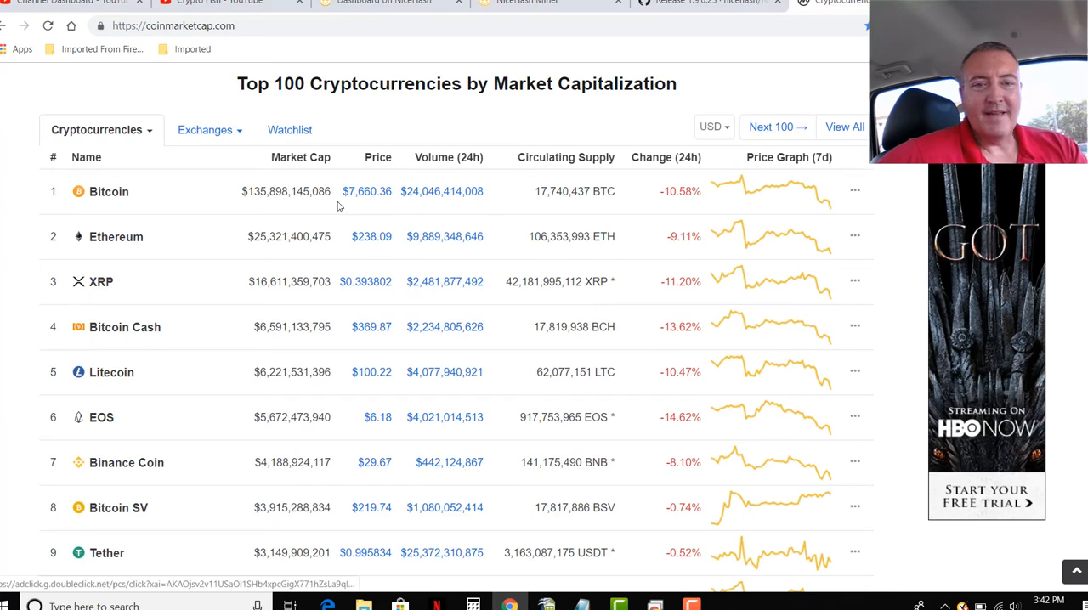
mouse_move(276, 202)
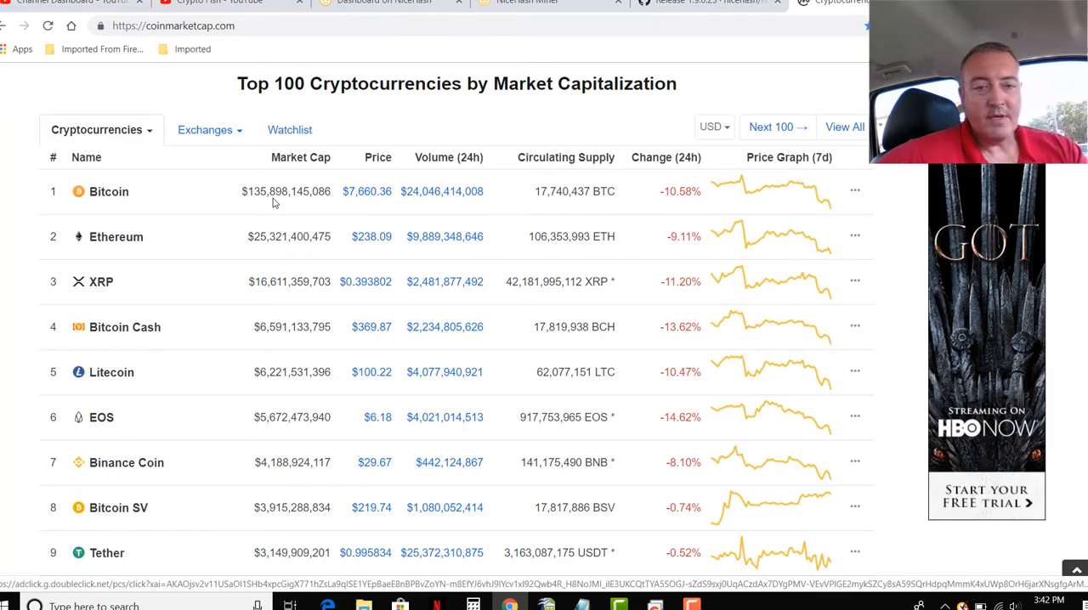
mouse_move(369, 203)
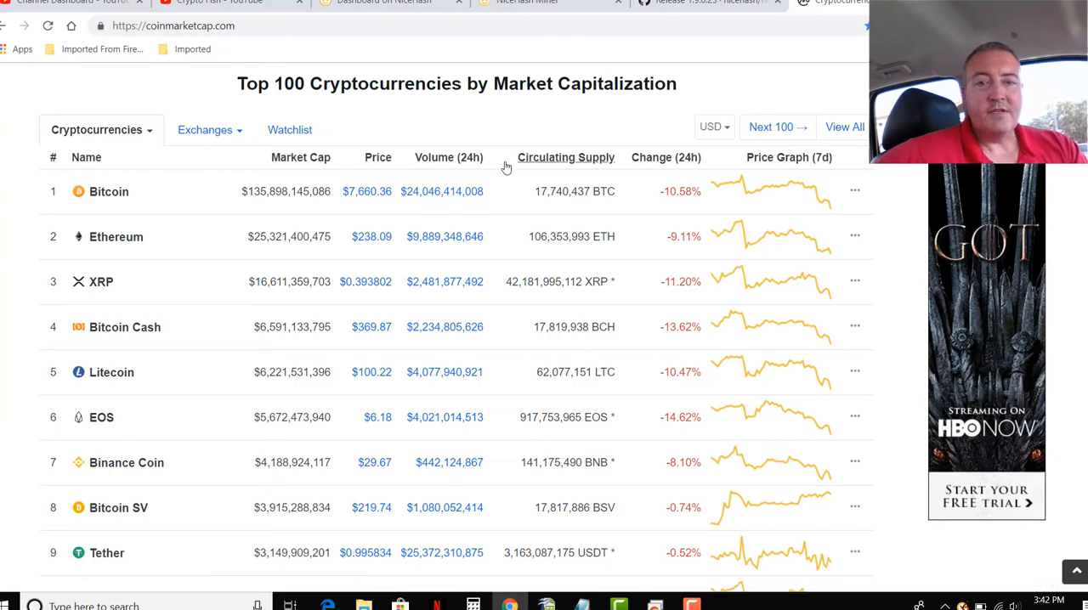
mouse_move(505, 167)
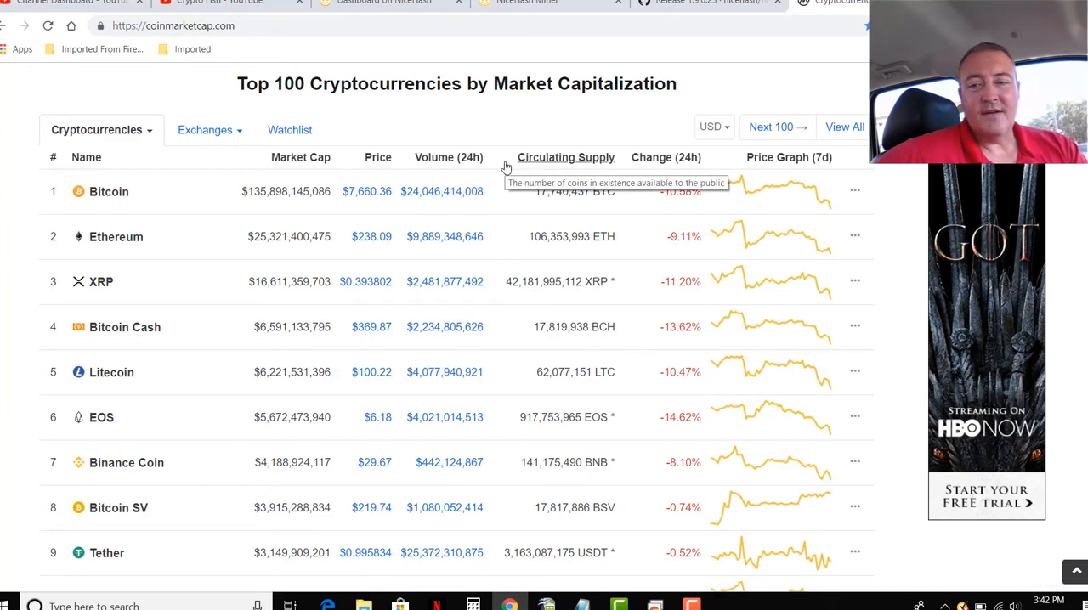
mouse_move(630, 592)
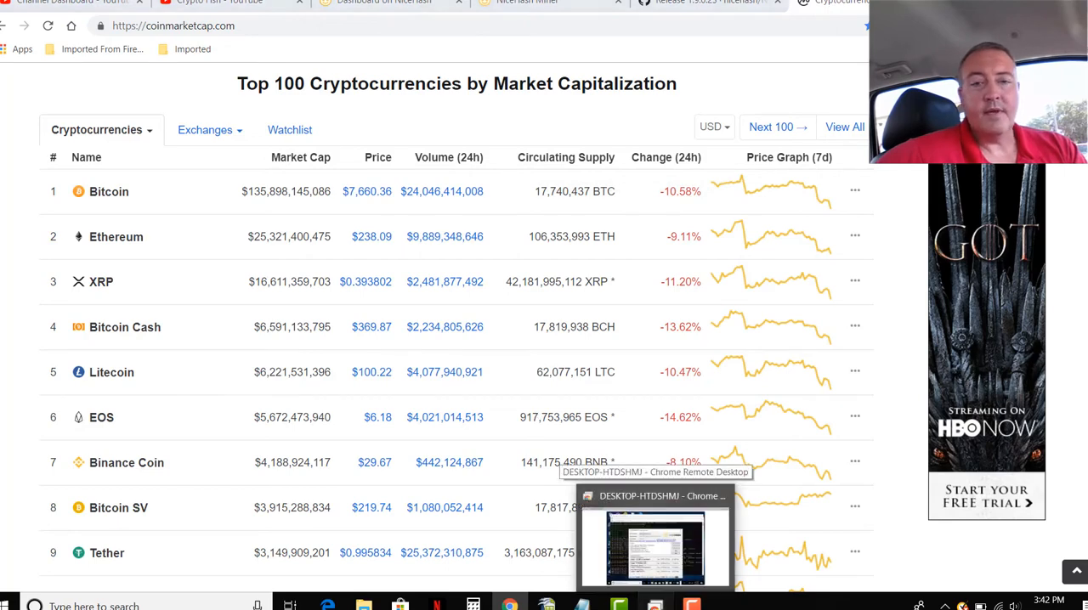
left_click(655, 547)
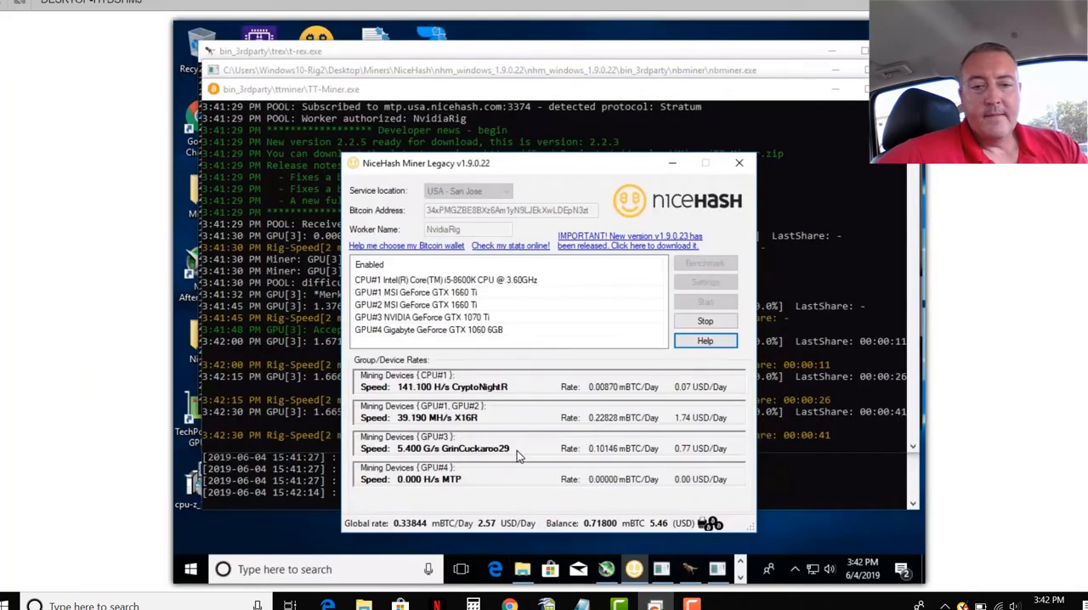
mouse_move(518, 493)
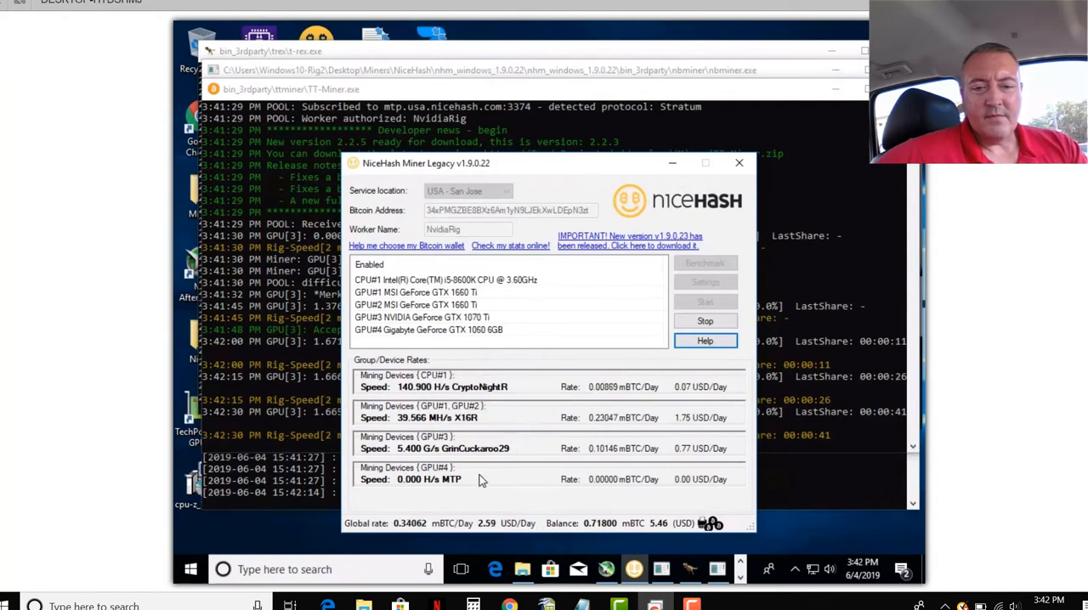
mouse_move(434, 507)
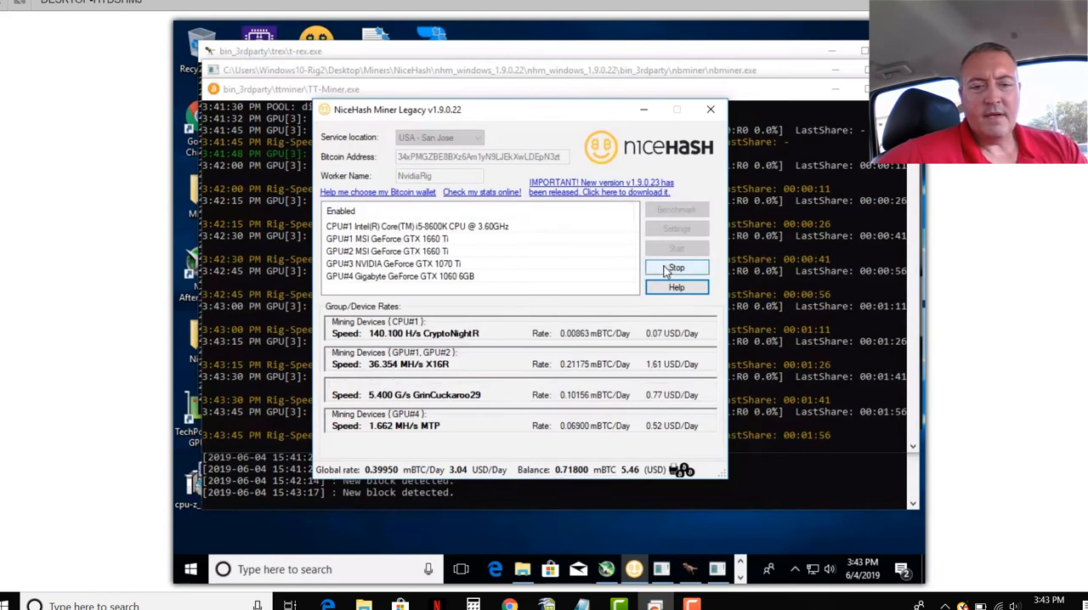
- Stop mining with 1.9.0.22 after it reaches about 0.39950 mBTC/Day (3.04 USD/Day)
left_click(677, 269)
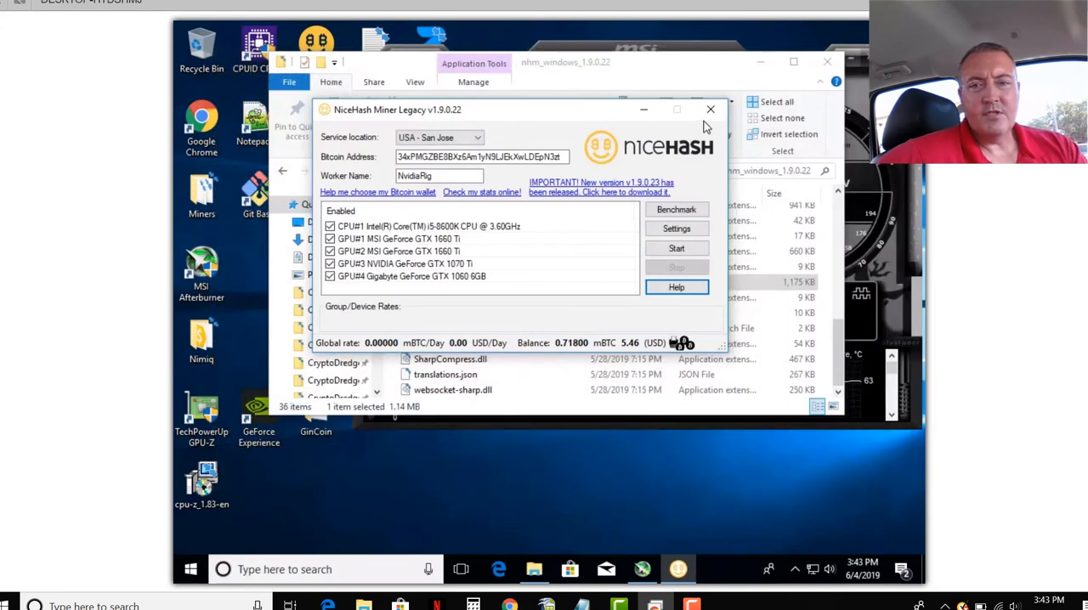
- Close the 1.9.0.22 miner and browse the inner nhm_windows_1.9.0.23 folder's files
left_click(711, 109)
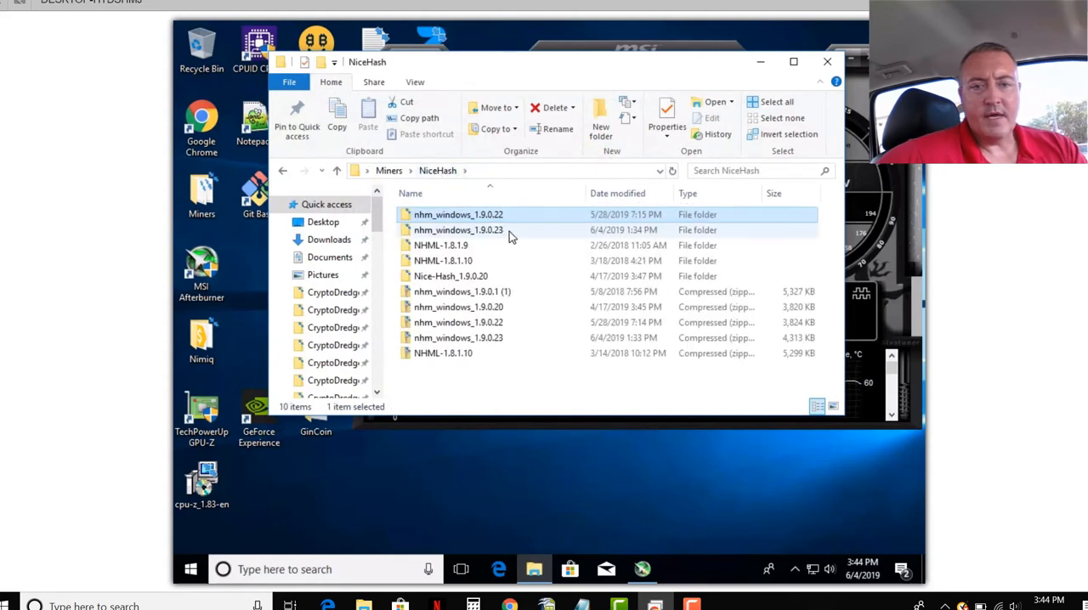
double_click(457, 214)
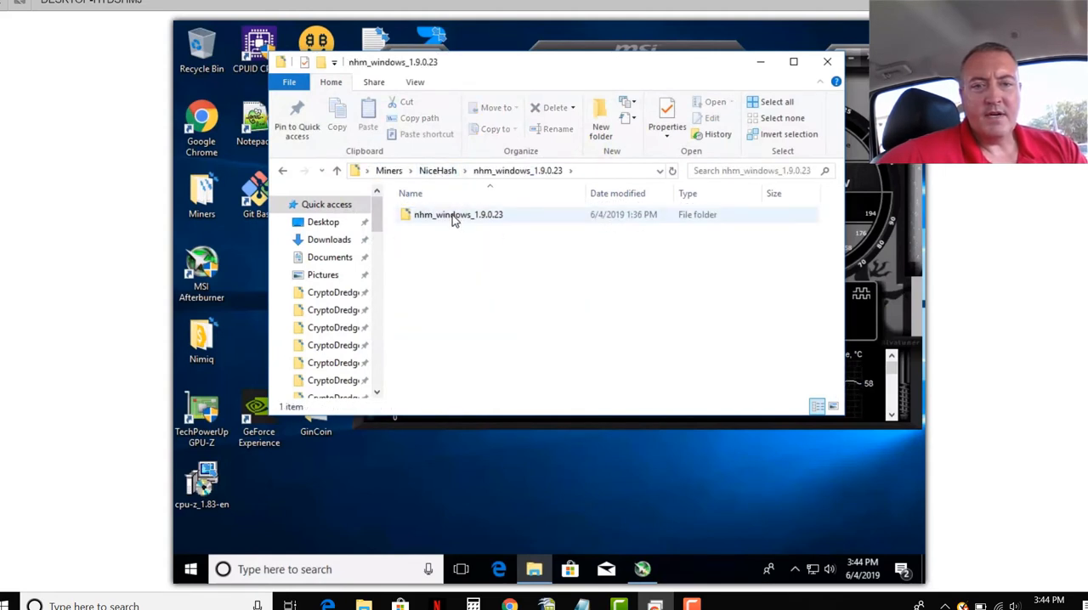
double_click(458, 214)
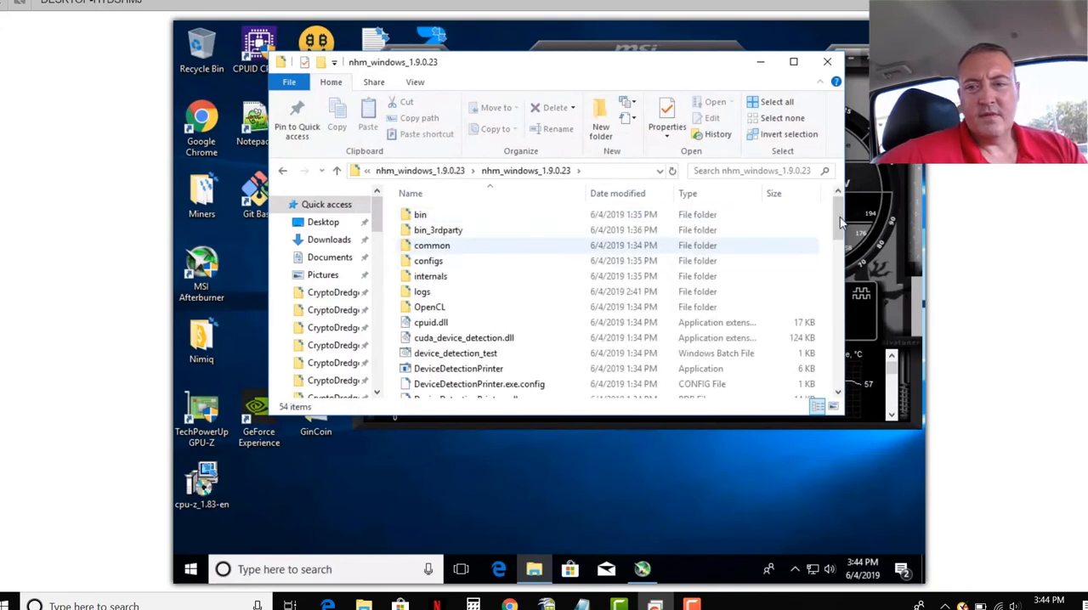
scroll("down", 3)
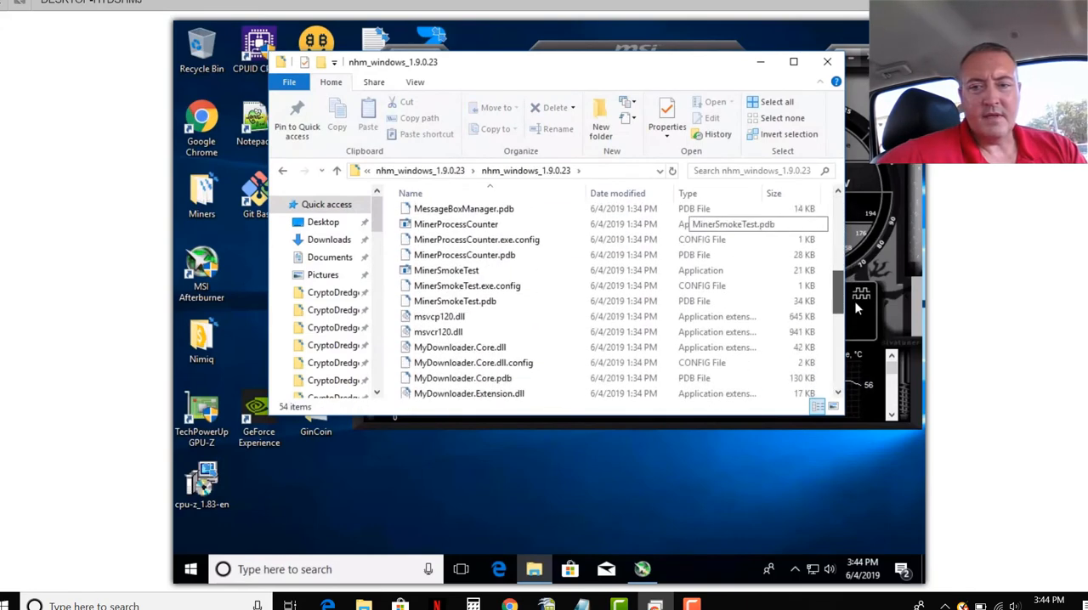
scroll("down", 3)
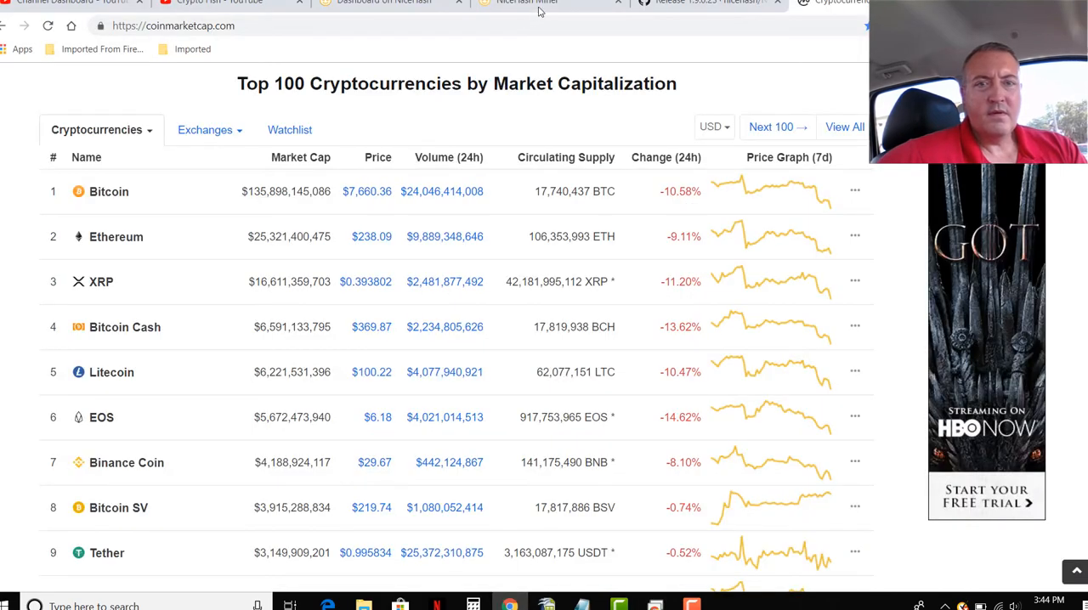
- Show the miner.nicehash.com release archive listing recommended version 1.9.0.23, released 03 June 2019
left_click(527, 4)
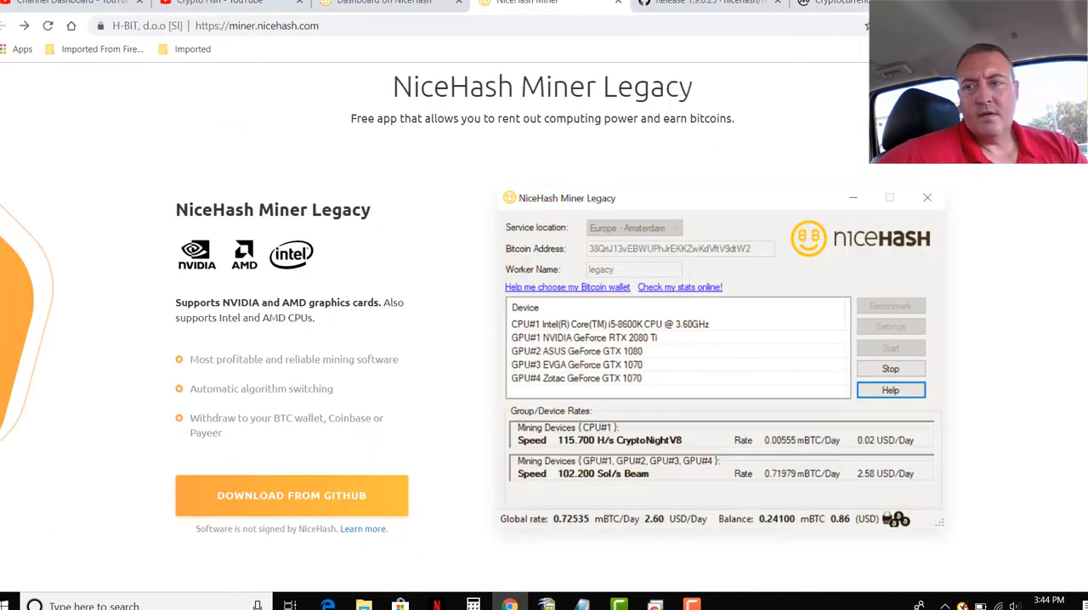
left_click(706, 3)
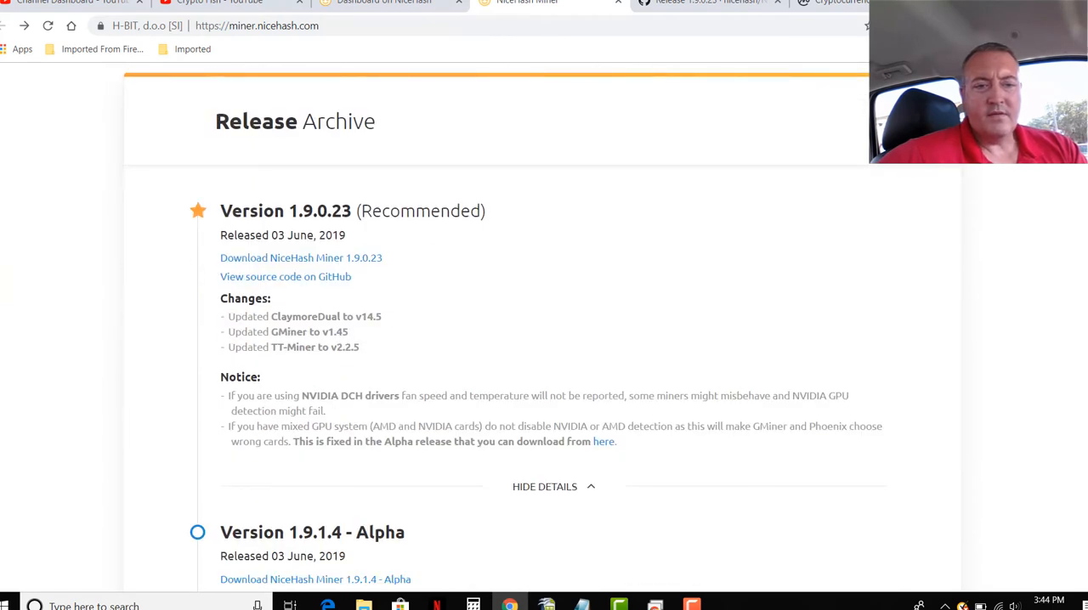
scroll("up", 3)
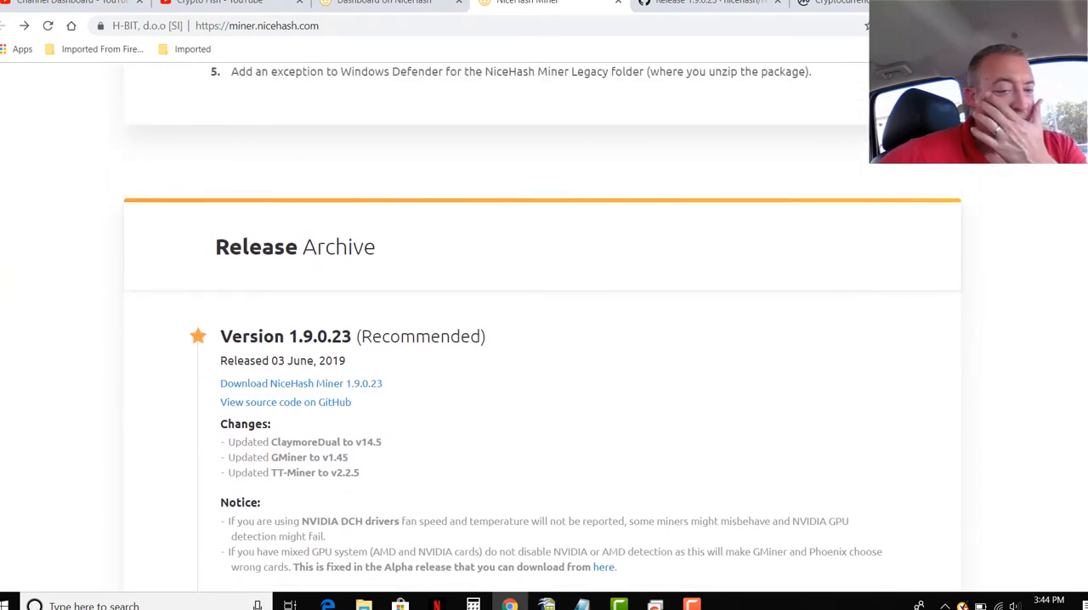
mouse_move(432, 417)
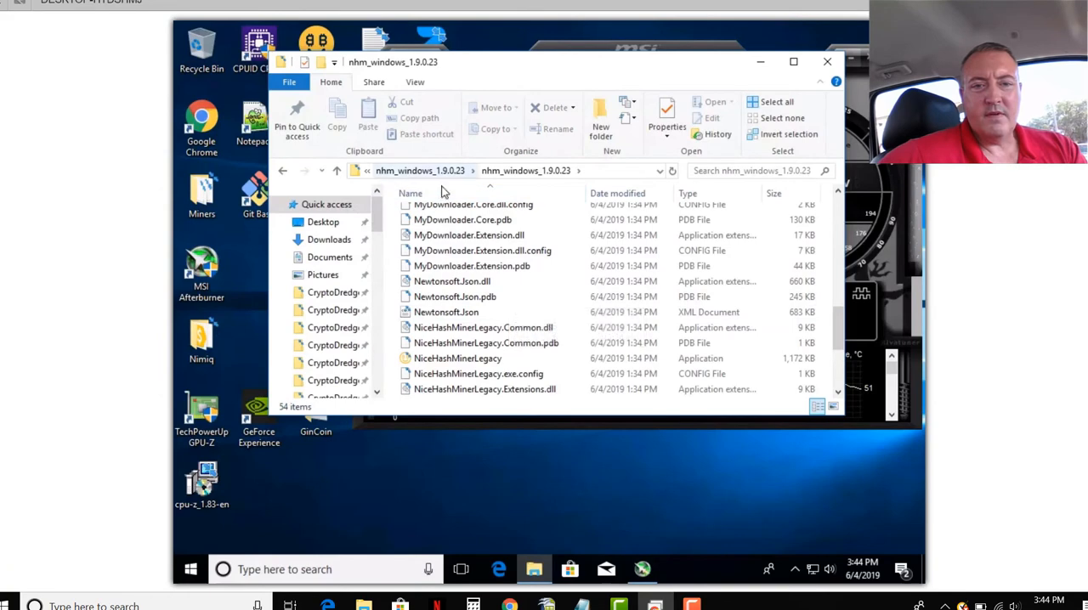
mouse_move(457, 357)
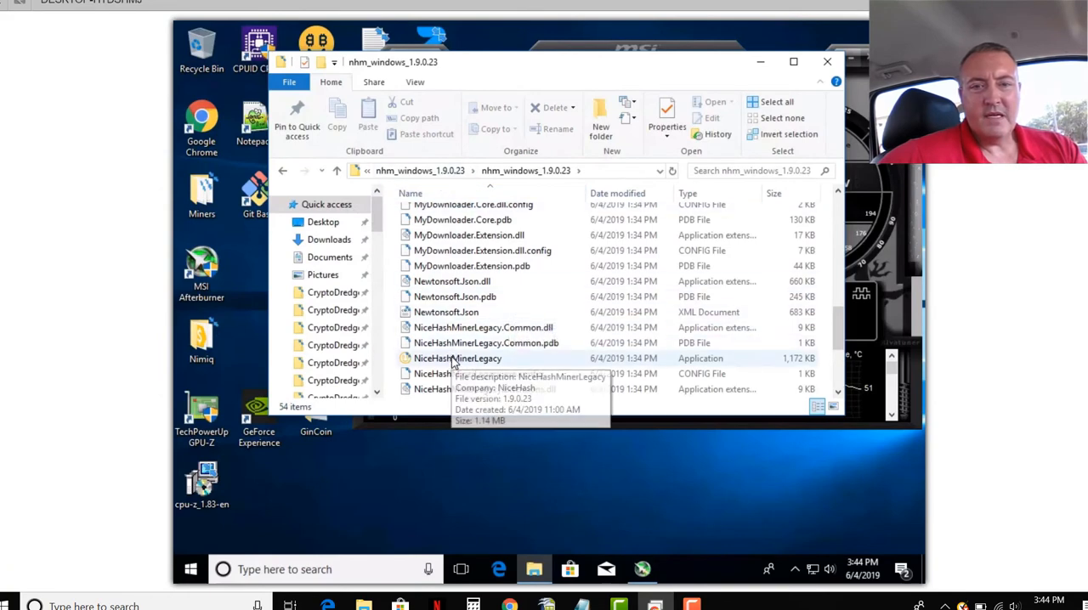
- Launch NiceHashMinerLegacy.exe 1.9.0.23 from the nhm_windows_1.9.0.23 folder
double_click(457, 358)
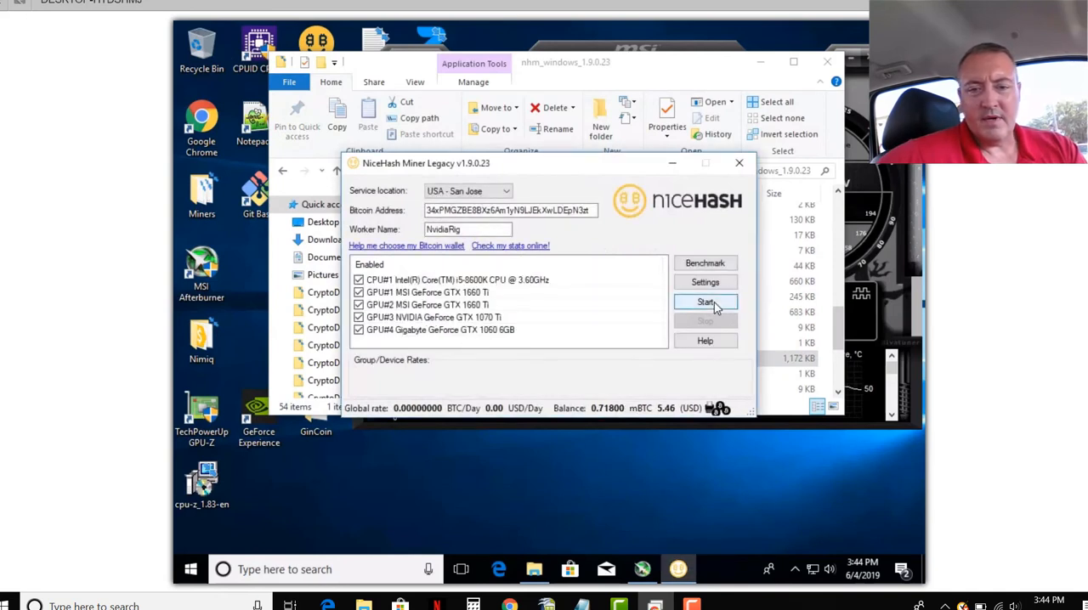
- Start mining, stopping the benchmark and disabling its unfinished algorithms when warned
left_click(704, 303)
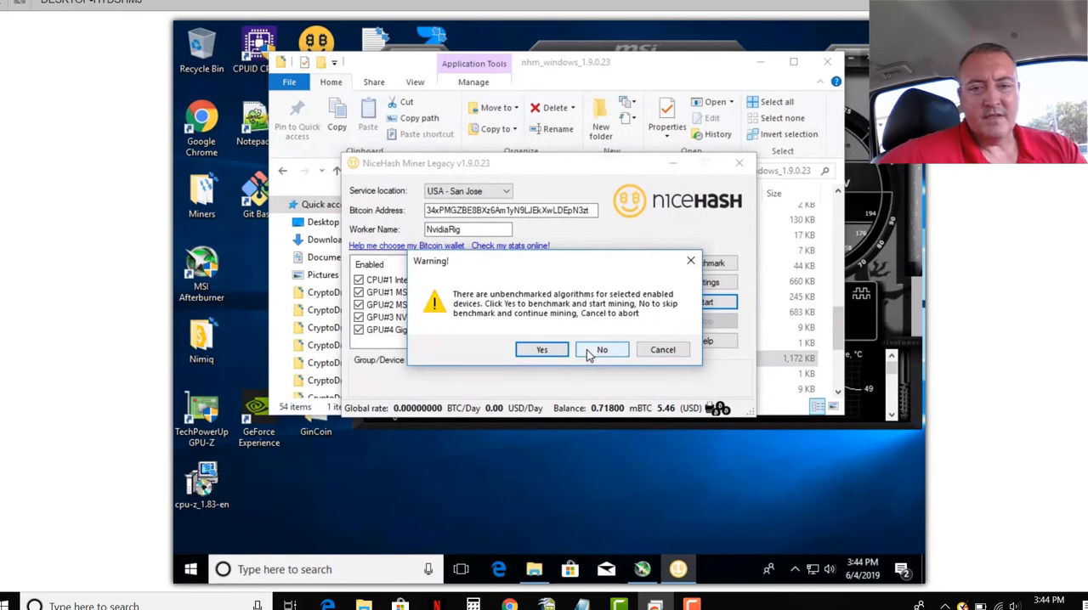
left_click(541, 351)
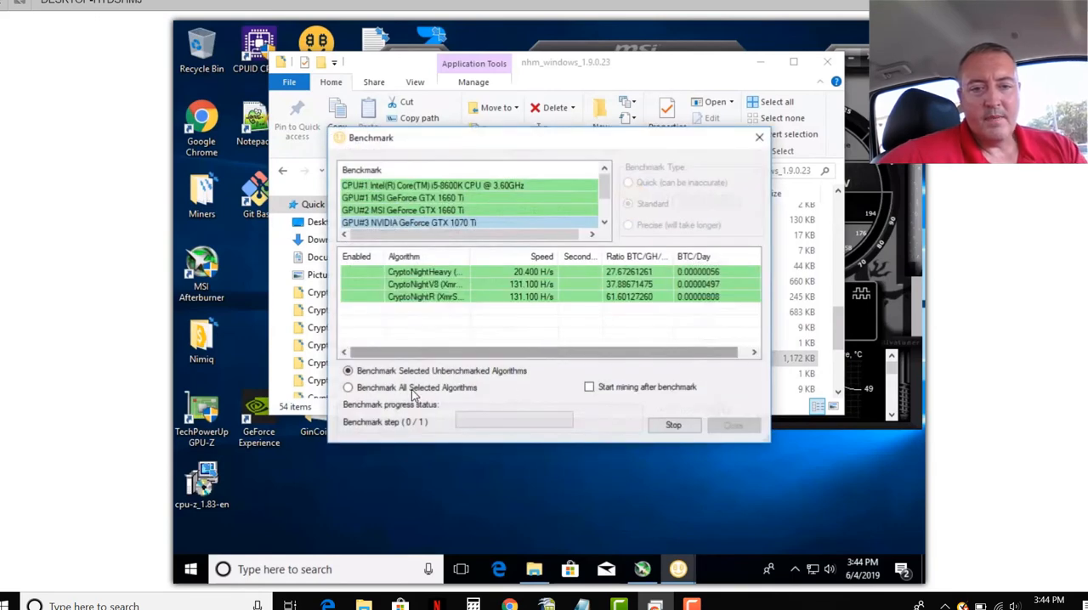
mouse_move(536, 386)
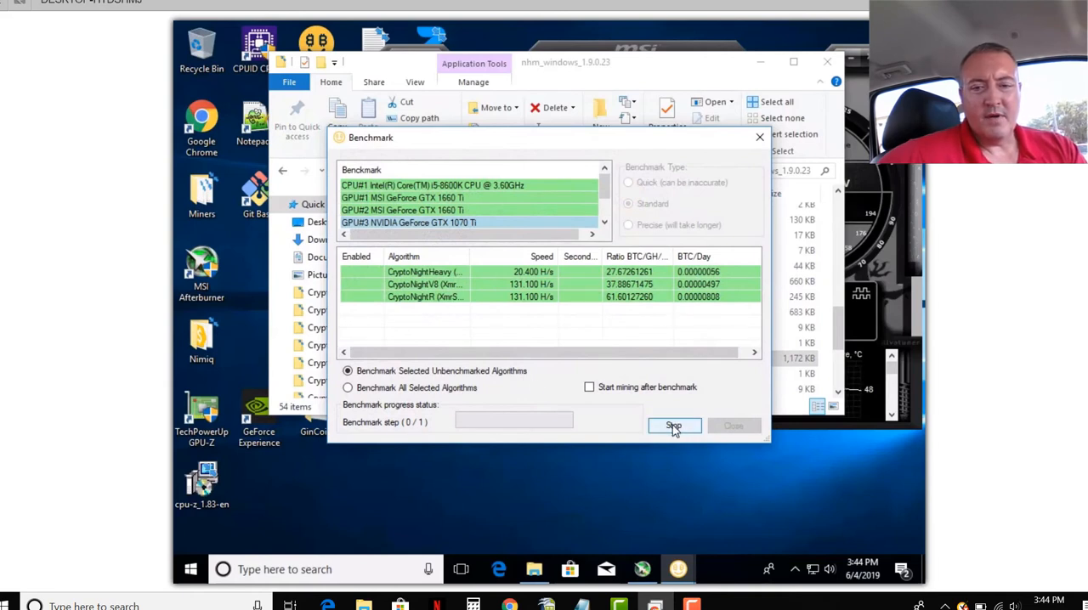
left_click(673, 425)
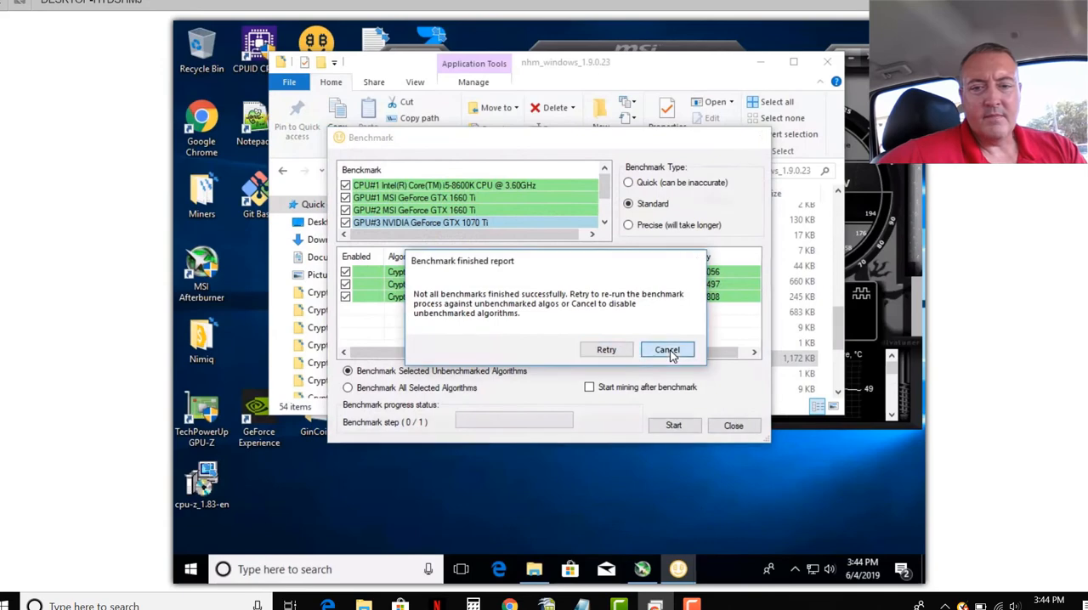
left_click(666, 351)
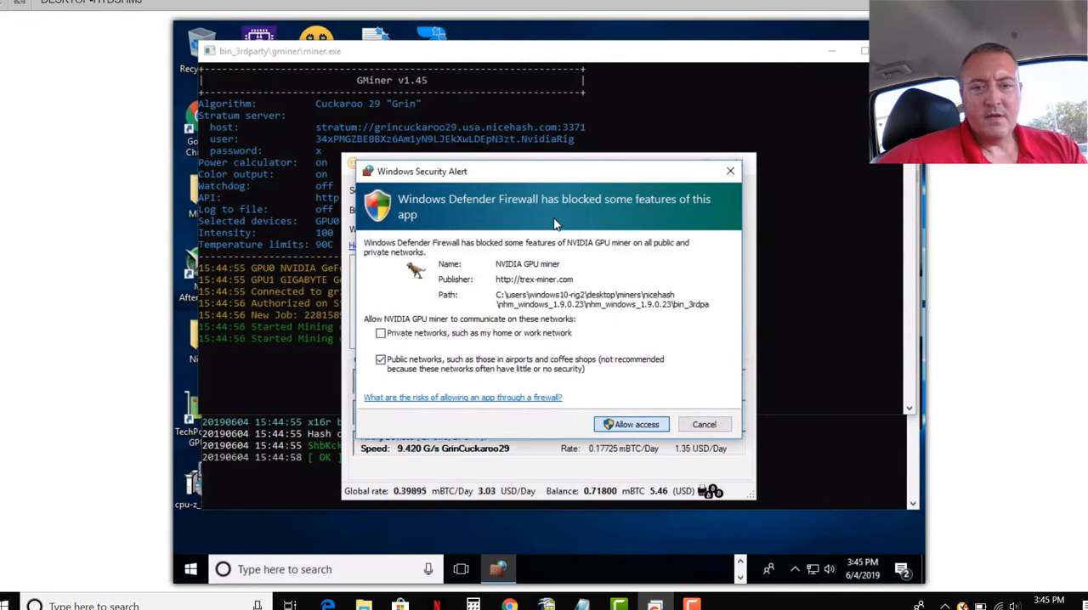
mouse_move(604, 202)
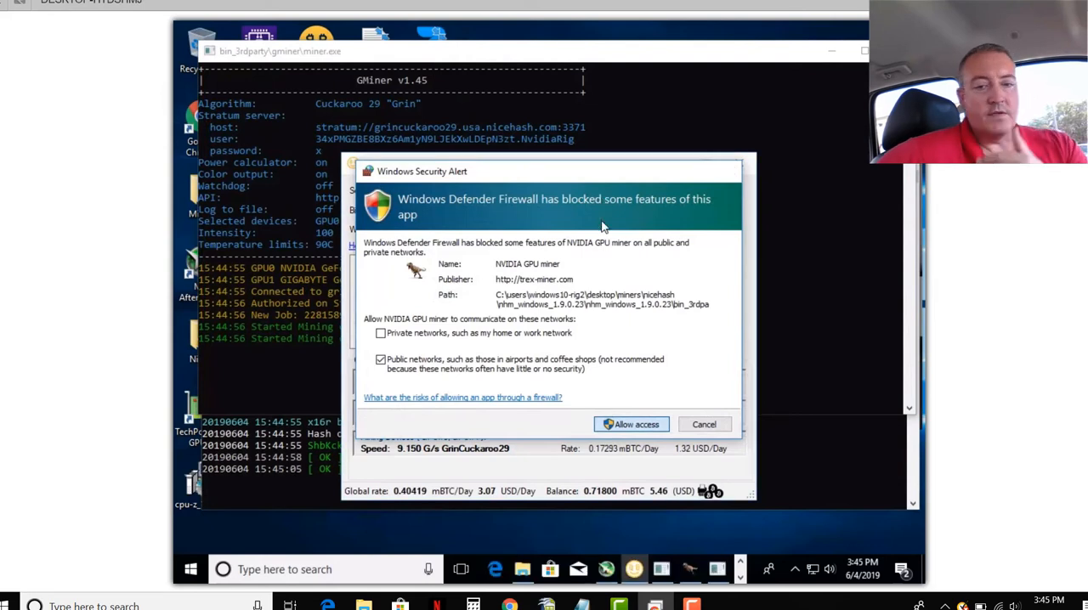
- Allow the NVIDIA GPU miner through the Windows Defender Firewall alert
left_click(631, 425)
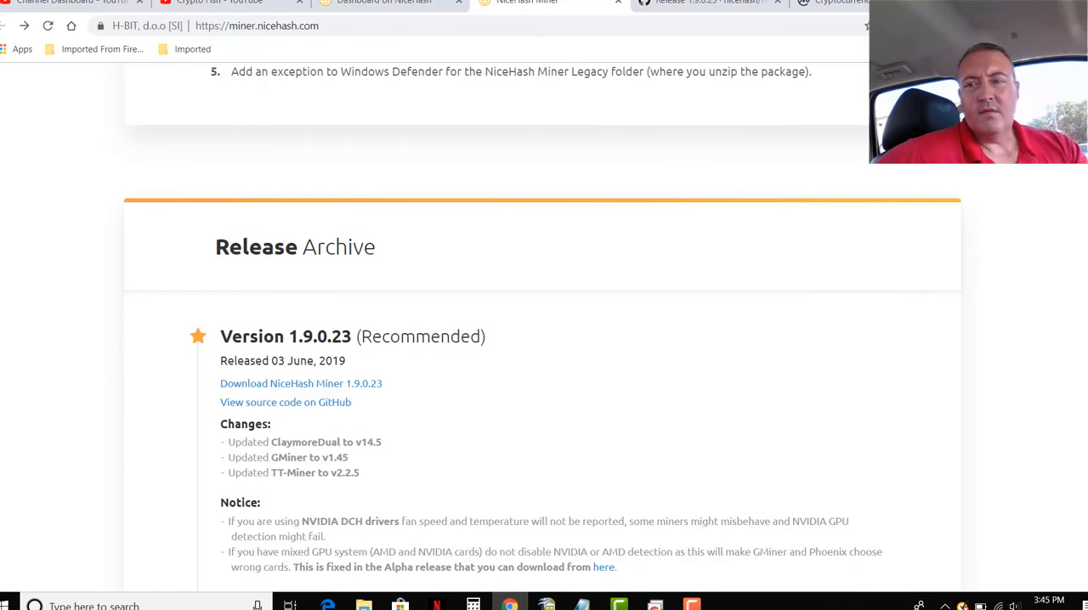
- Check the Bitcoin price on CoinMarketCap ($7,660.36, down 10.58%)
left_click(837, 3)
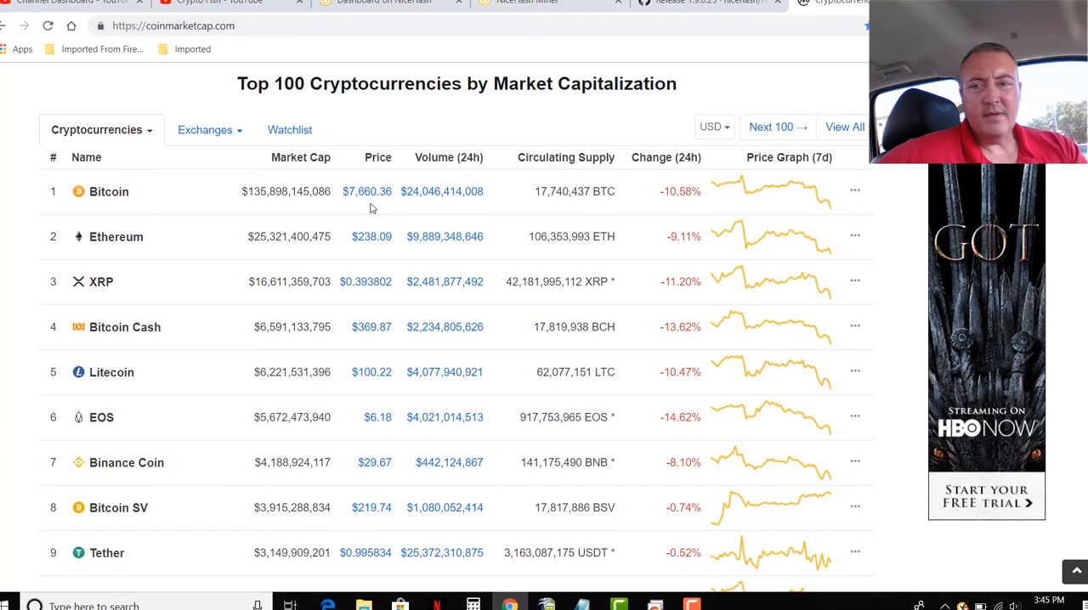
mouse_move(494, 141)
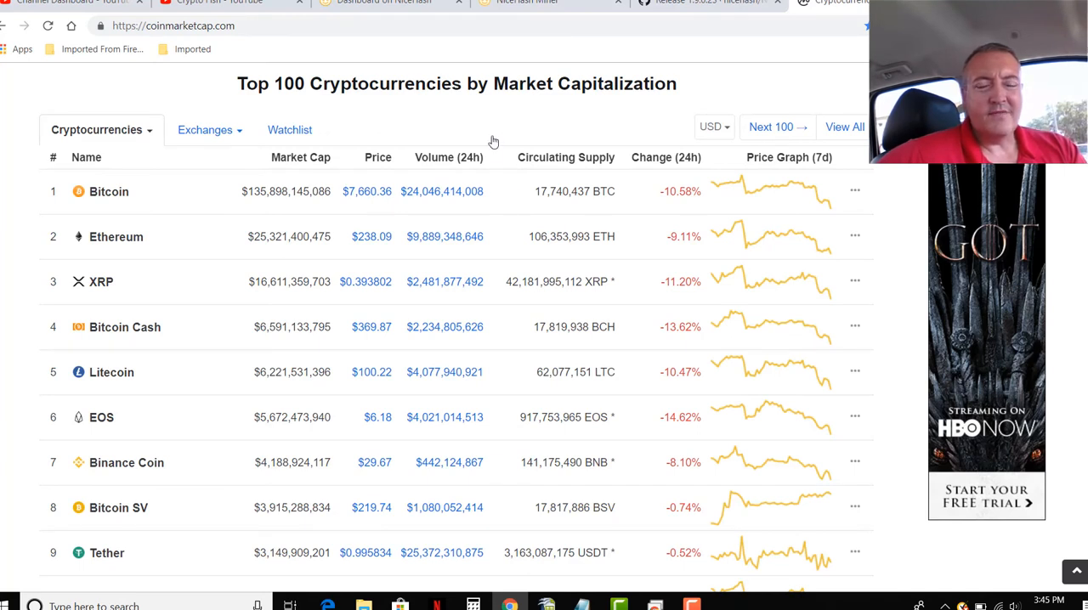
mouse_move(704, 115)
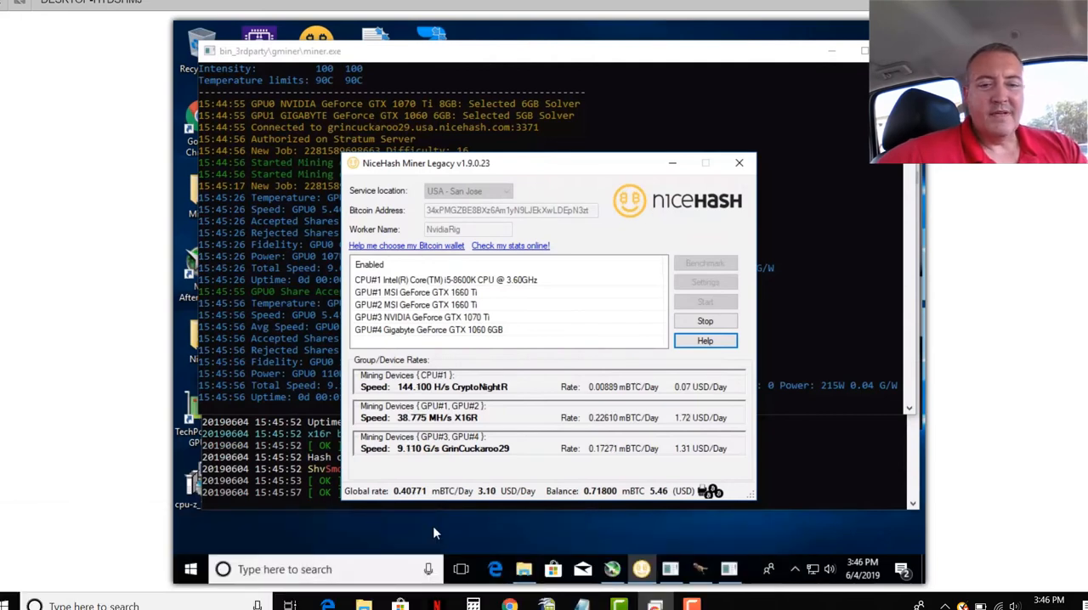
mouse_move(511, 517)
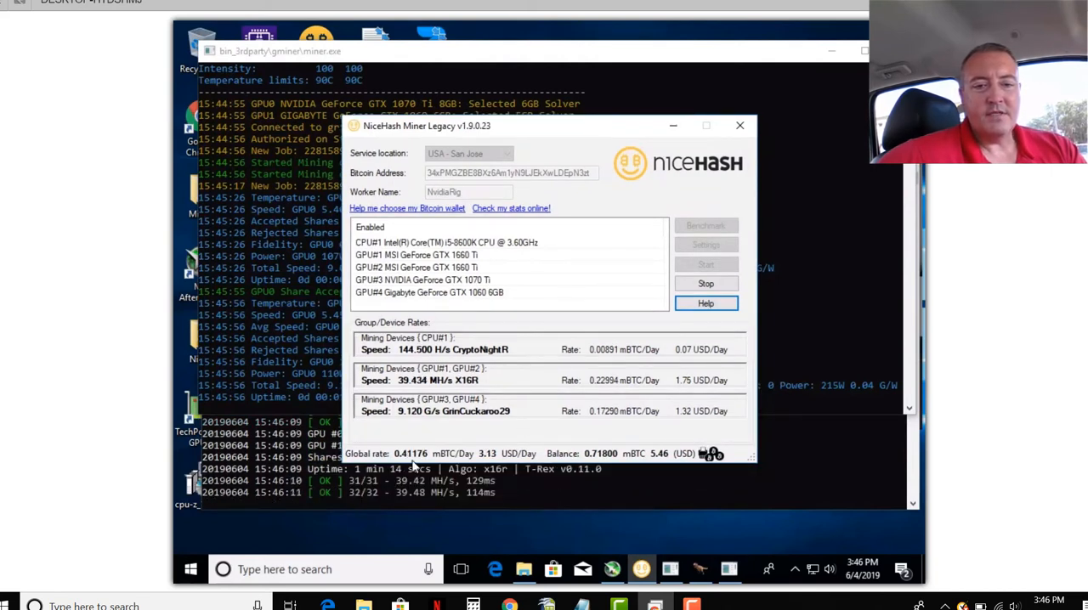
mouse_move(551, 536)
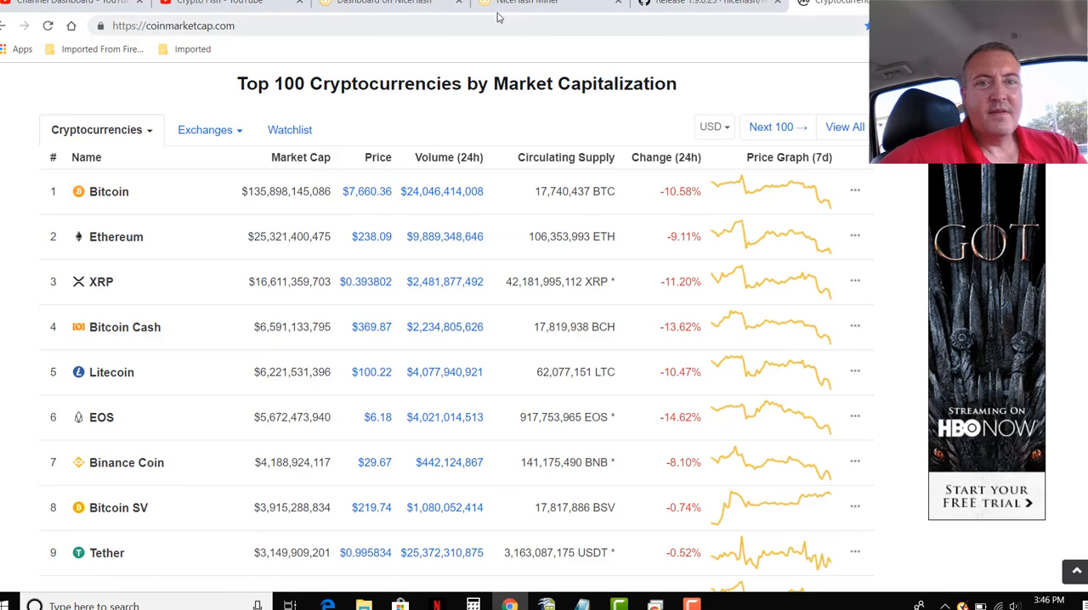
- Reload the NiceHash dashboard to show one active worker at 0.00029771 BTC/day
left_click(383, 4)
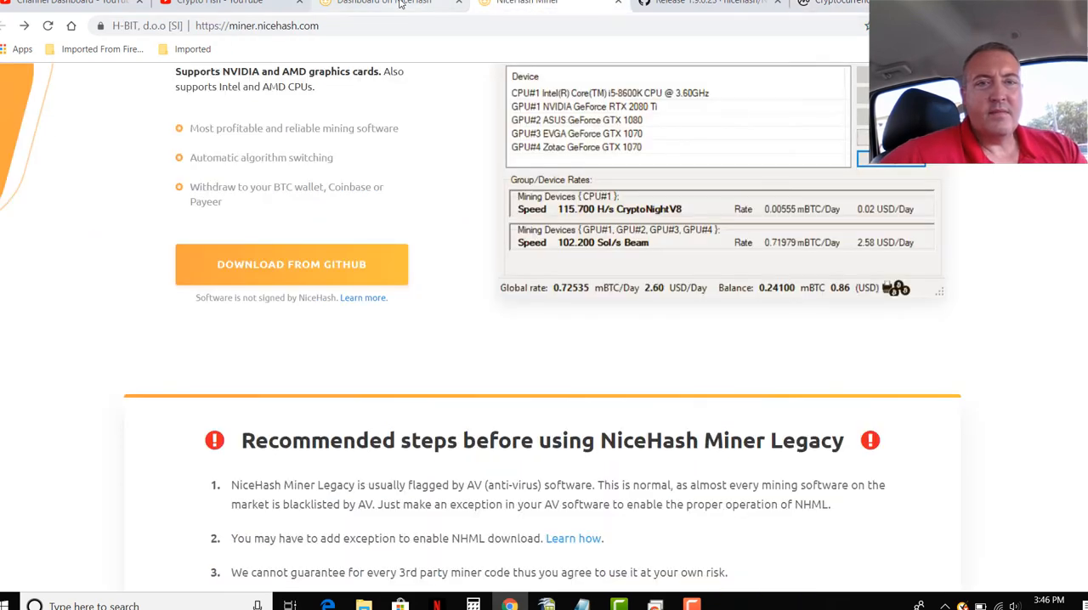
left_click(385, 3)
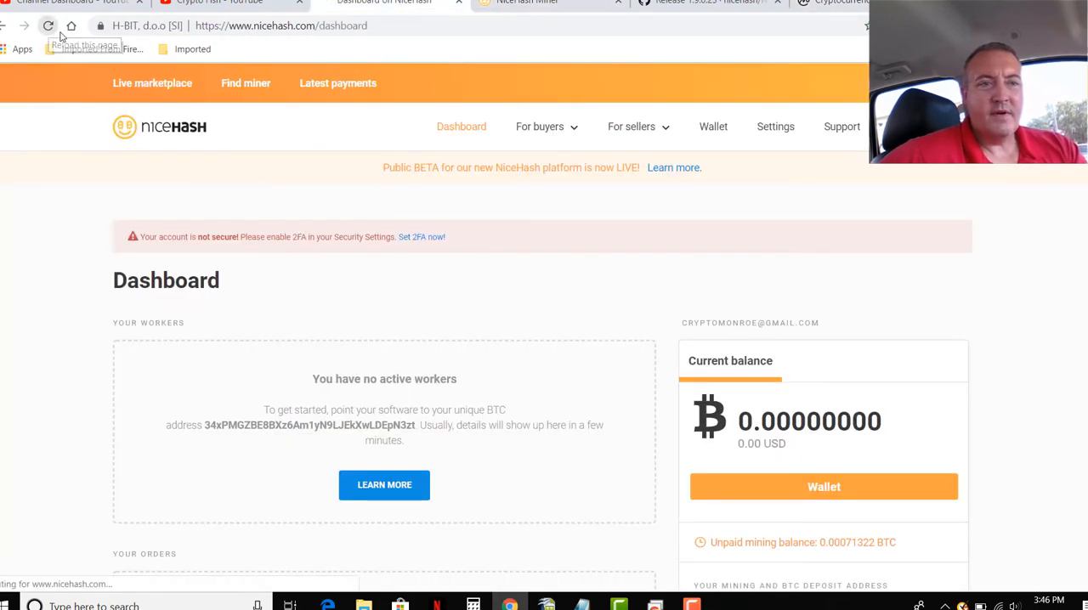
left_click(48, 25)
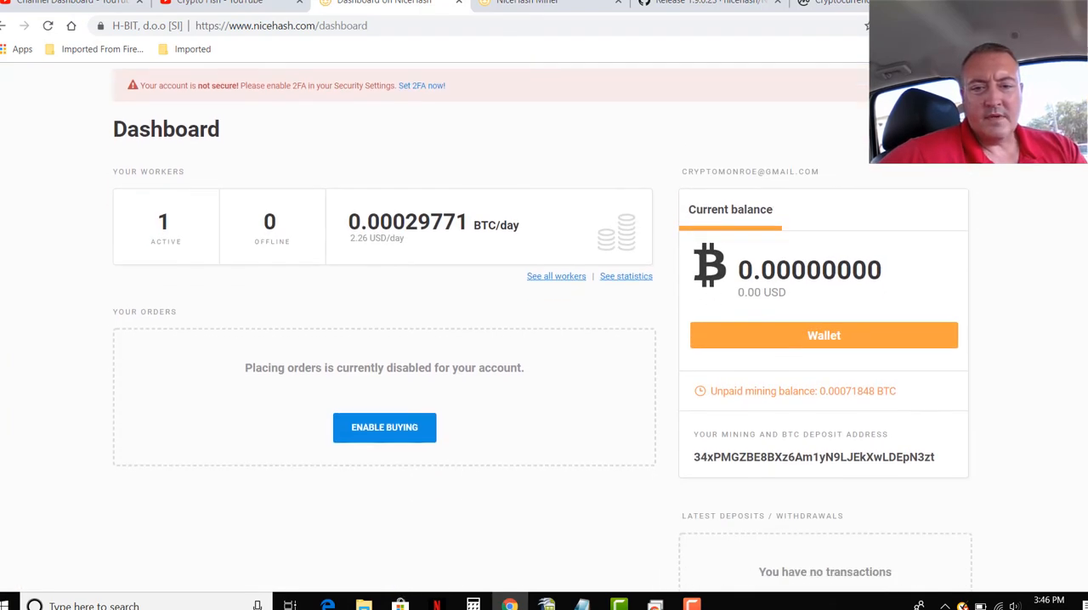
scroll("down", 3)
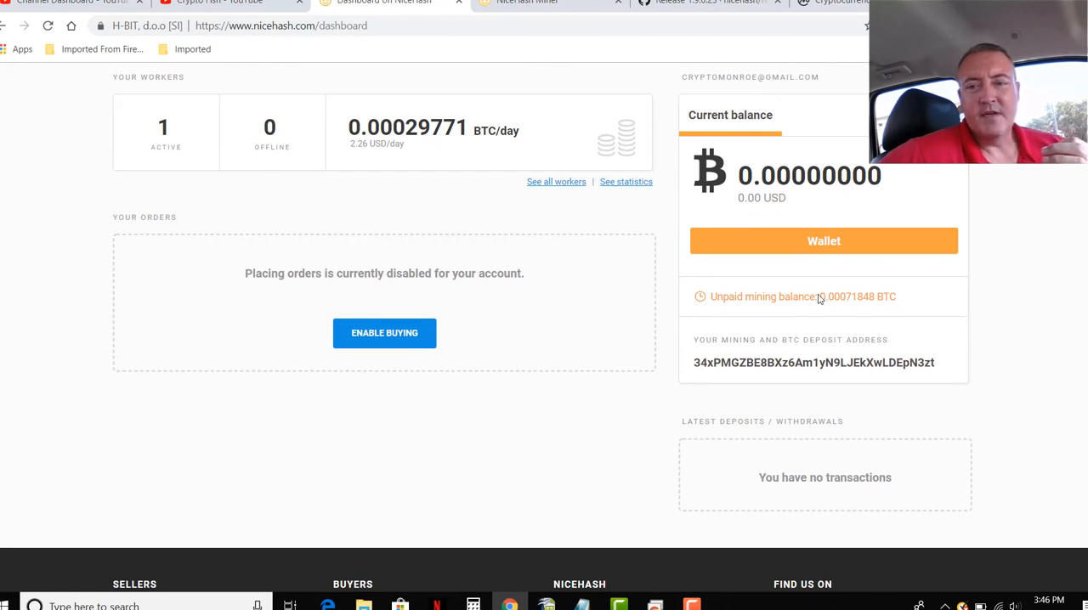
mouse_move(874, 326)
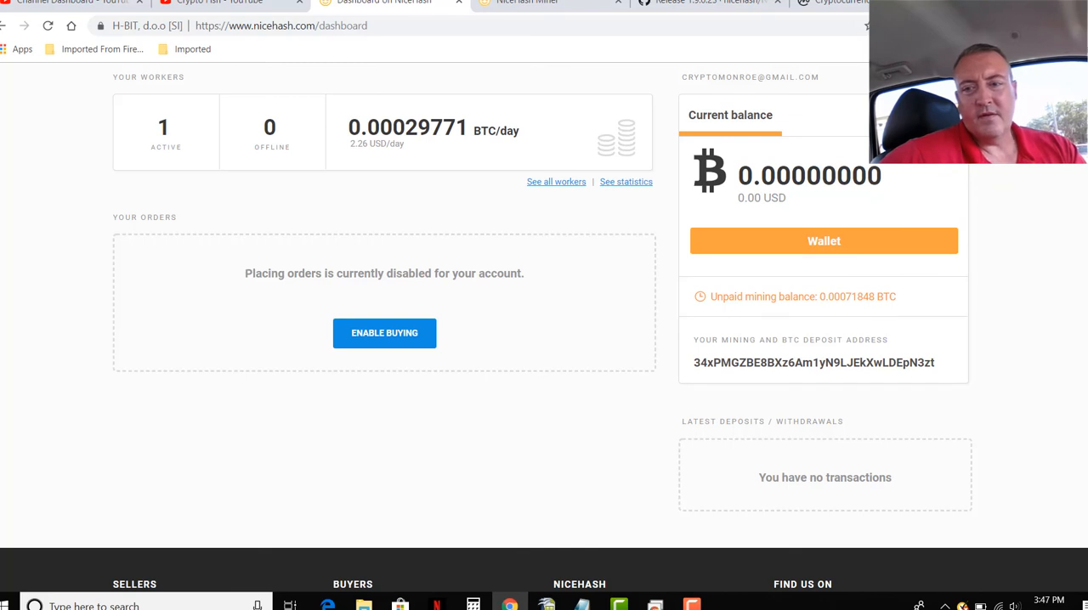
scroll("up", 3)
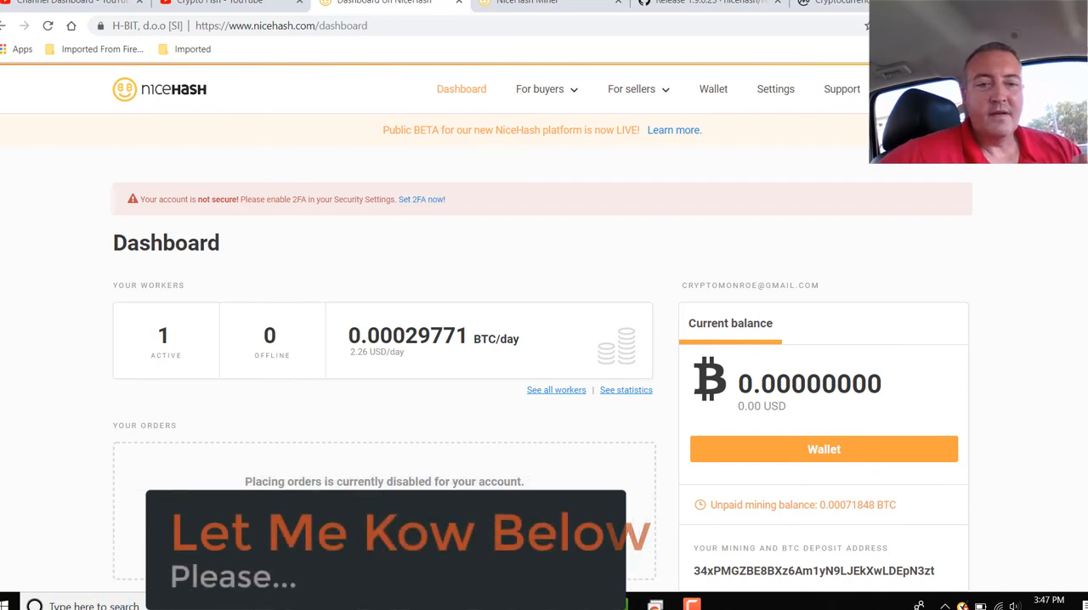
mouse_move(736, 160)
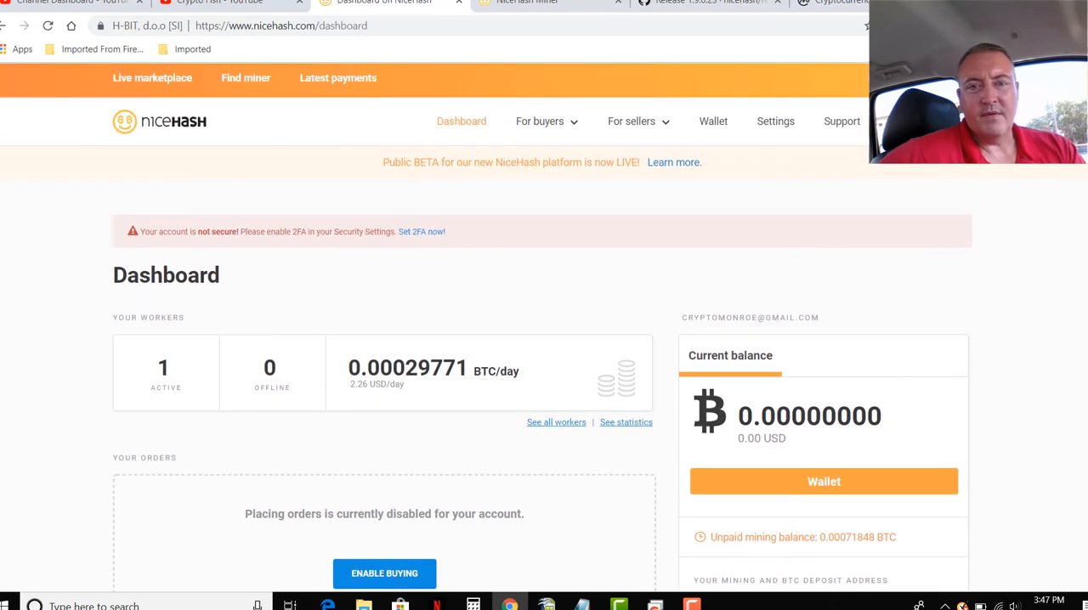
scroll("down", 3)
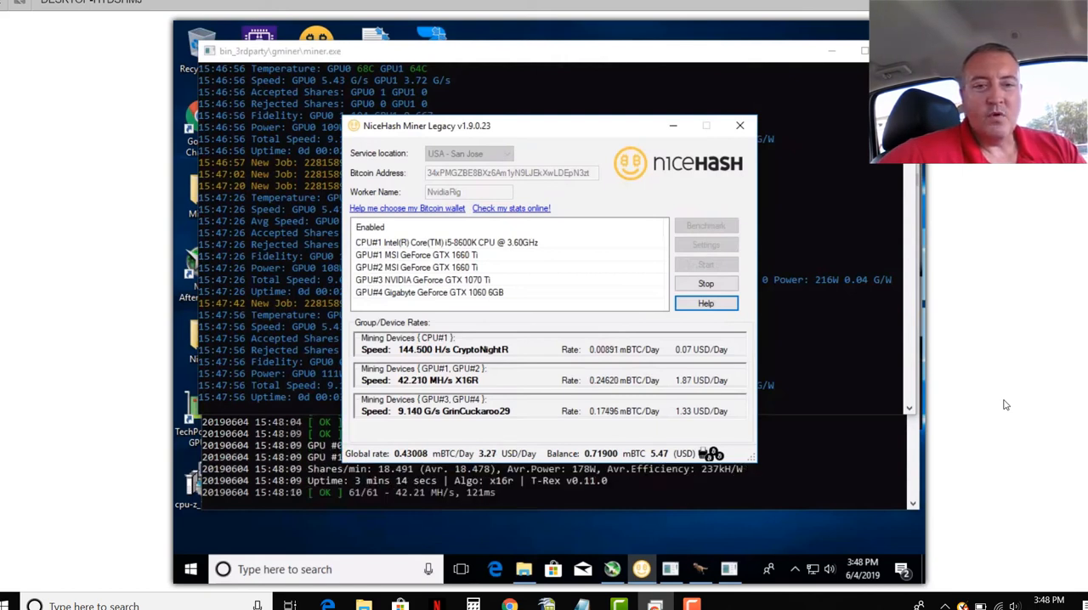
mouse_move(602, 217)
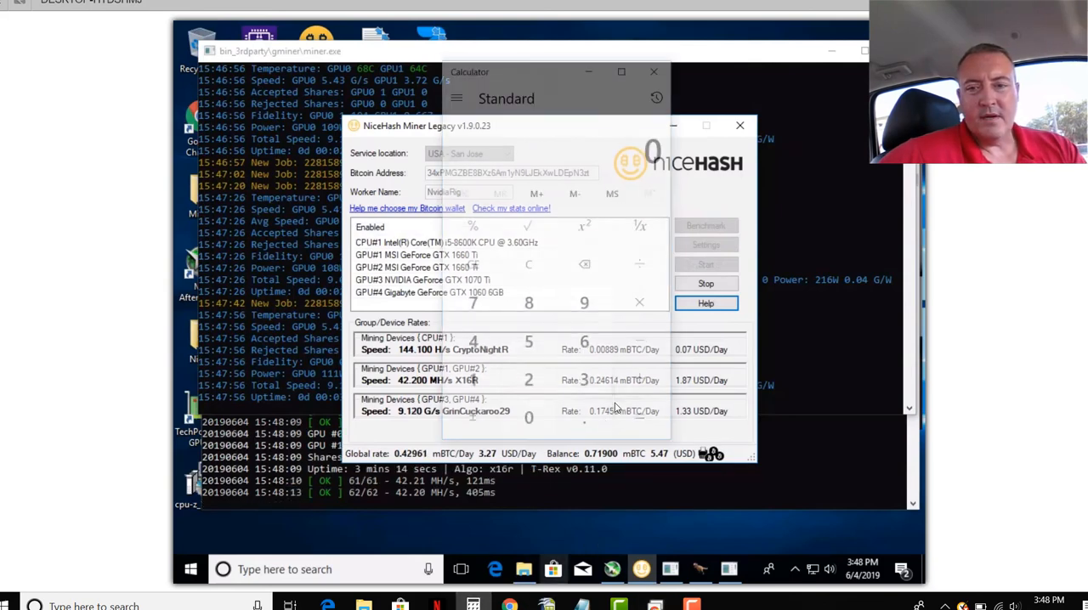
- Close the Calculator, leaving the miner at 0.42983 mBTC/Day
left_click(585, 385)
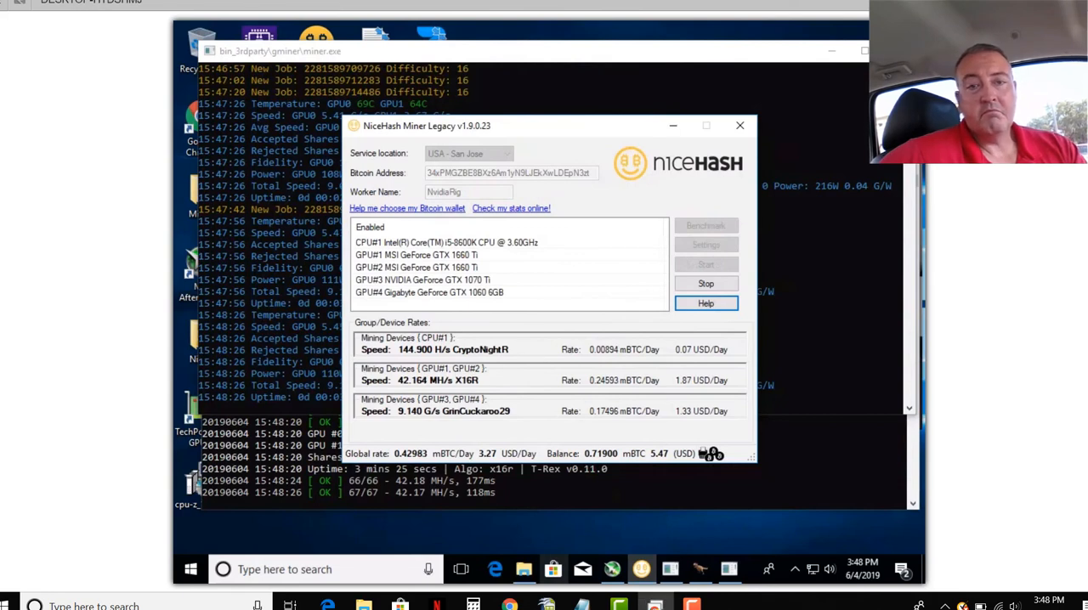
mouse_move(598, 189)
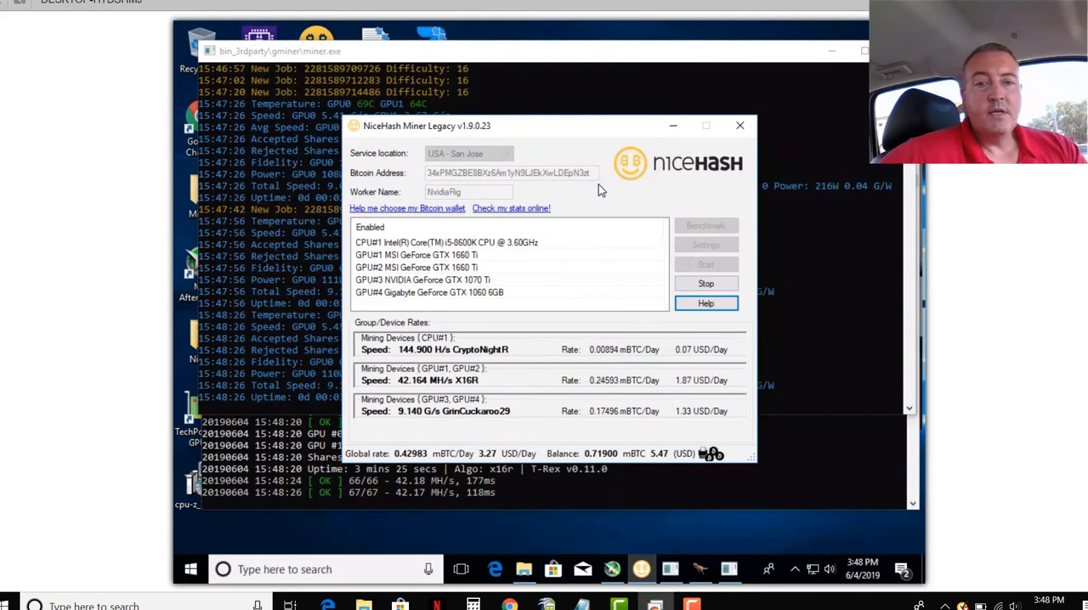